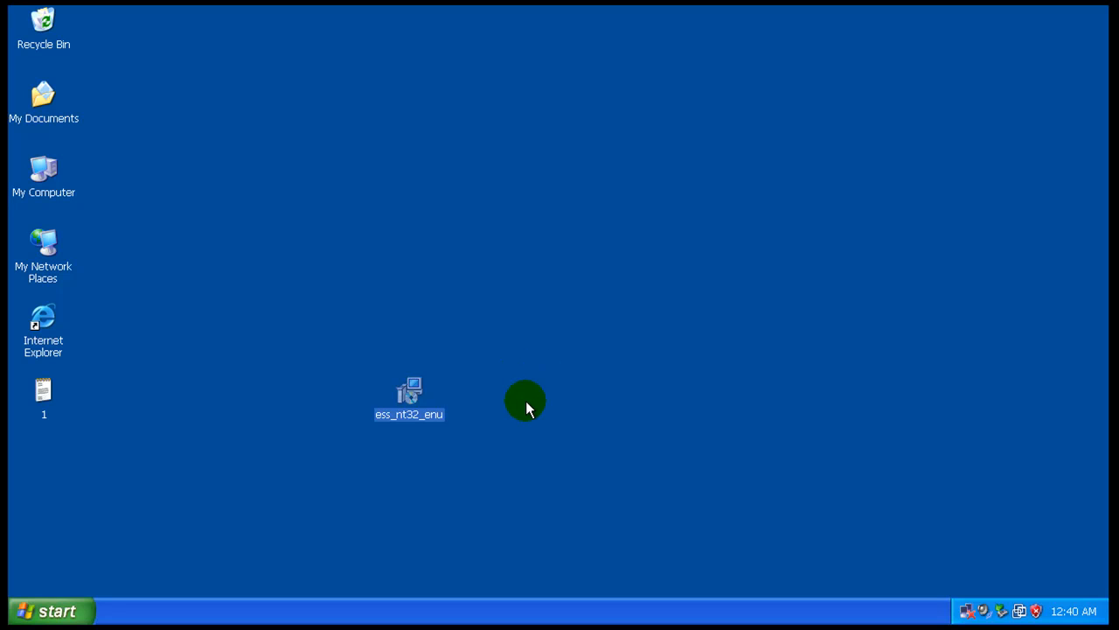
mouse_move(379, 411)
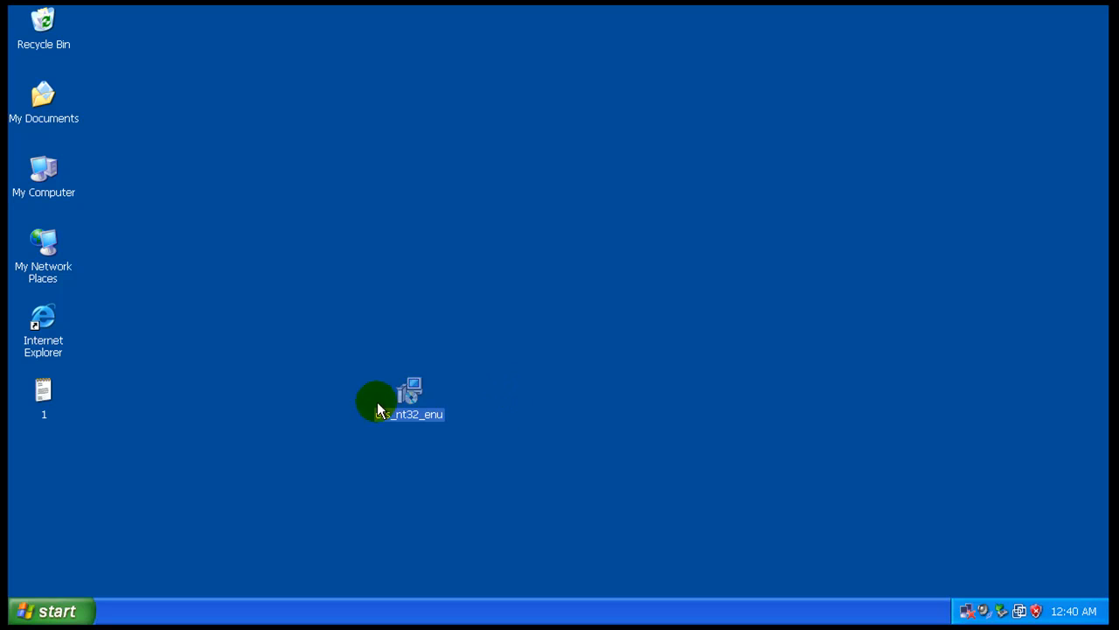
Inspect the ESET installer file's Summary and General properties, then close them.
right_click(410, 400)
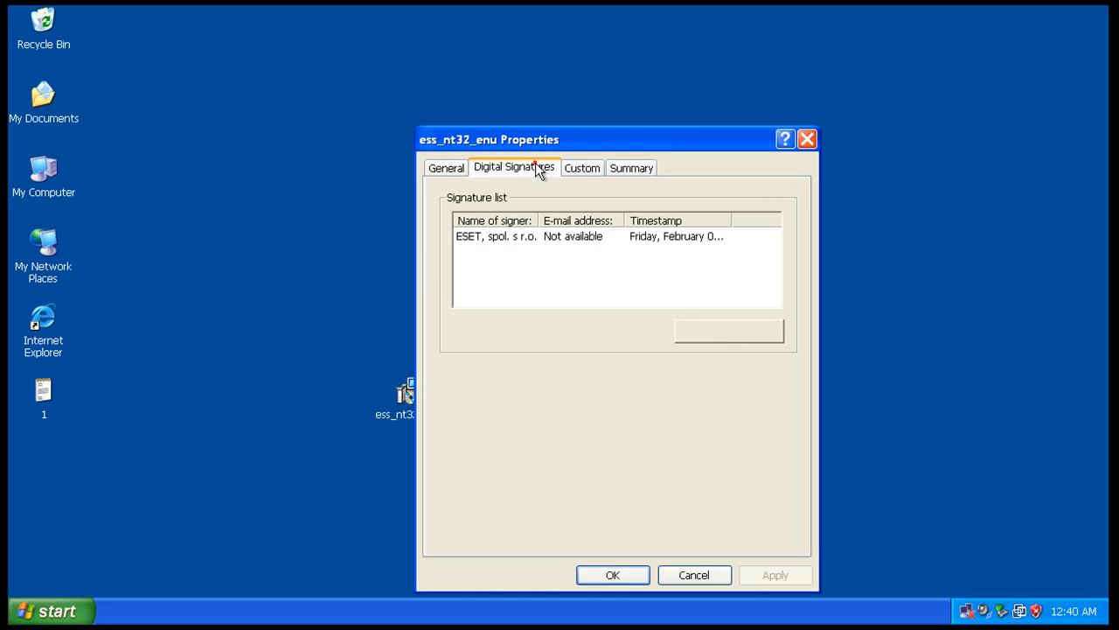
left_click(632, 167)
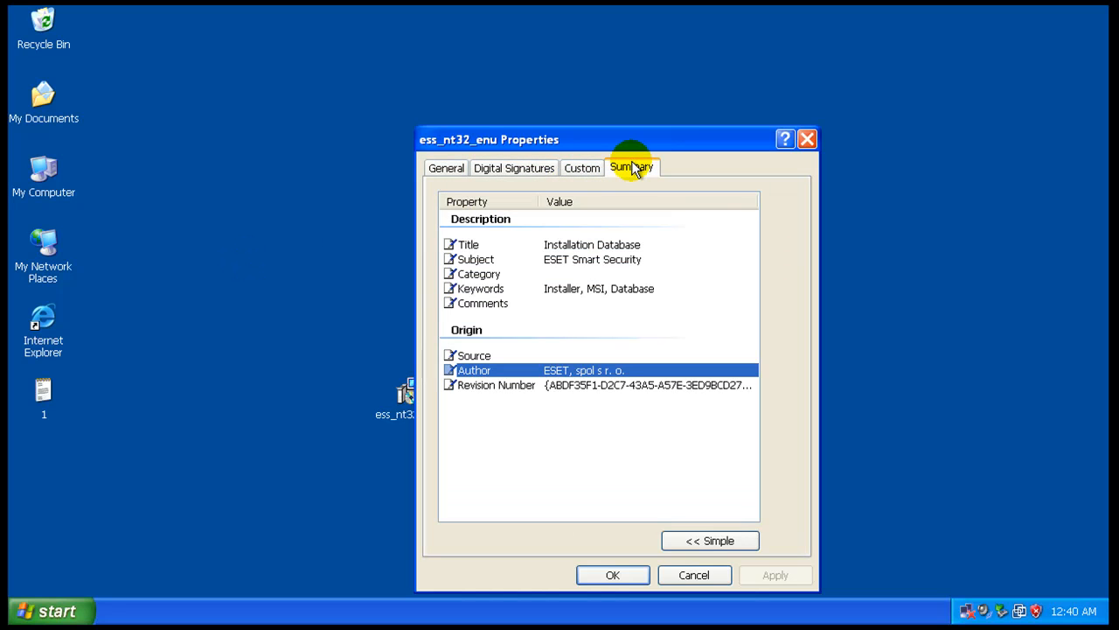
left_click(446, 167)
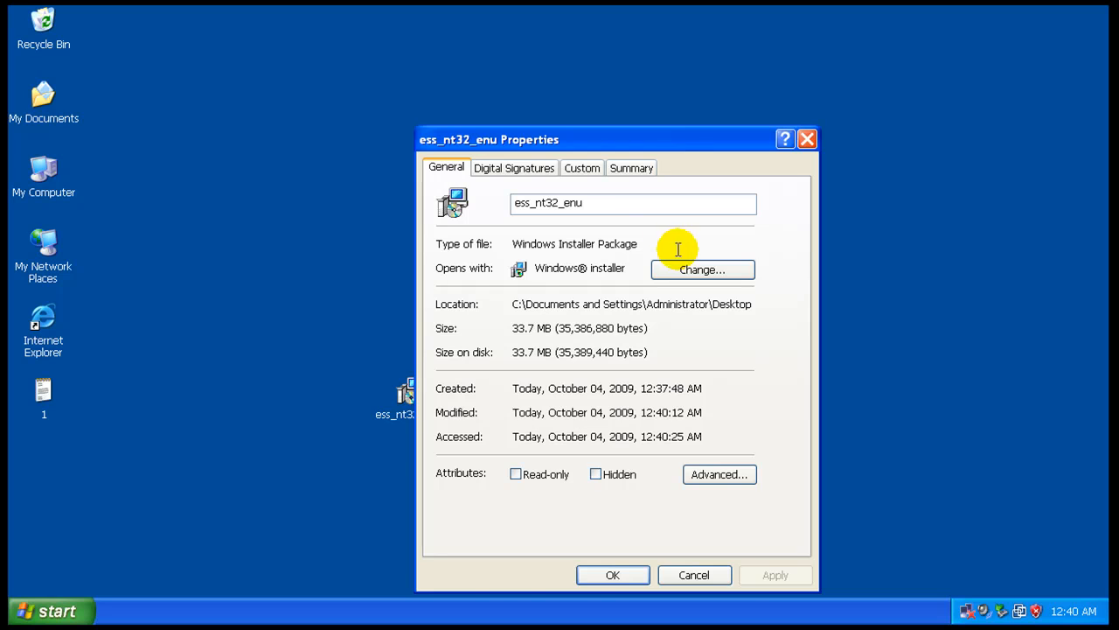
mouse_move(698, 437)
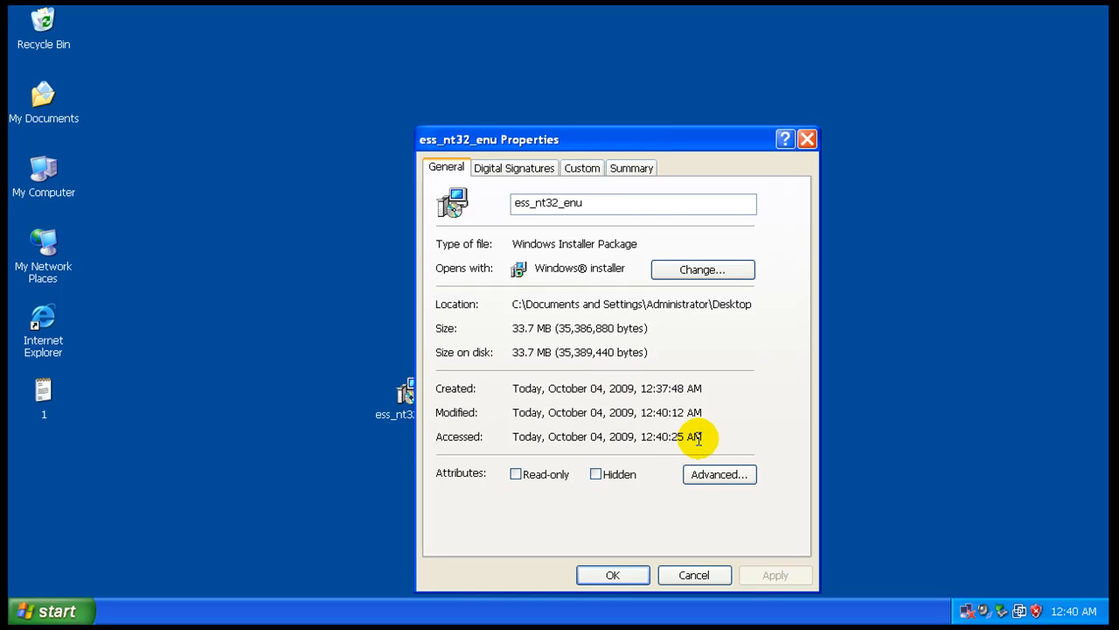
mouse_move(713, 425)
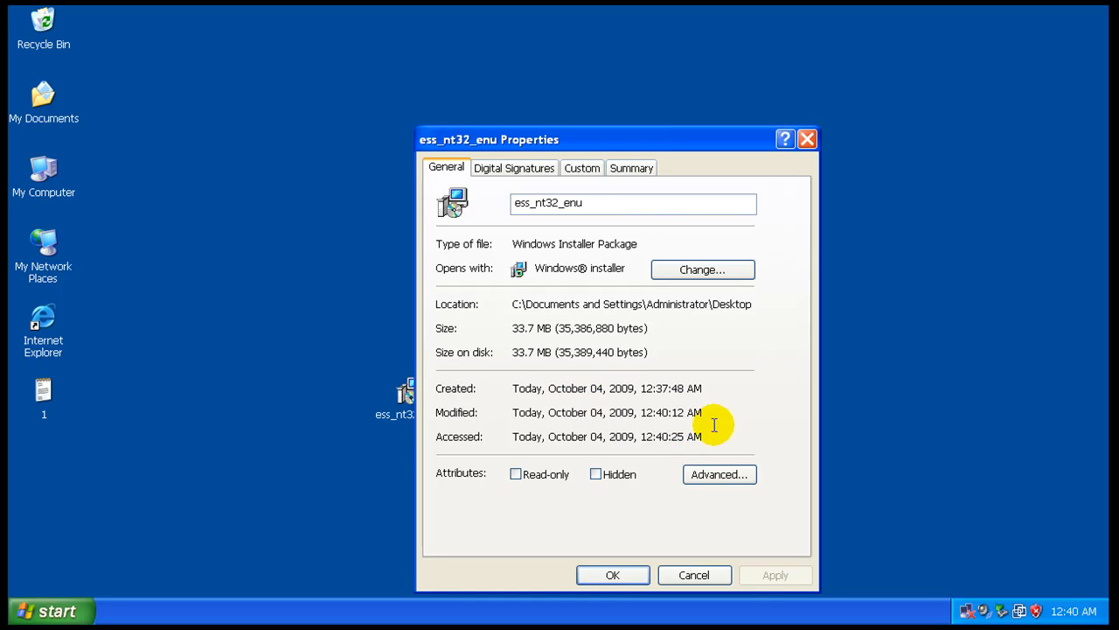
mouse_move(712, 612)
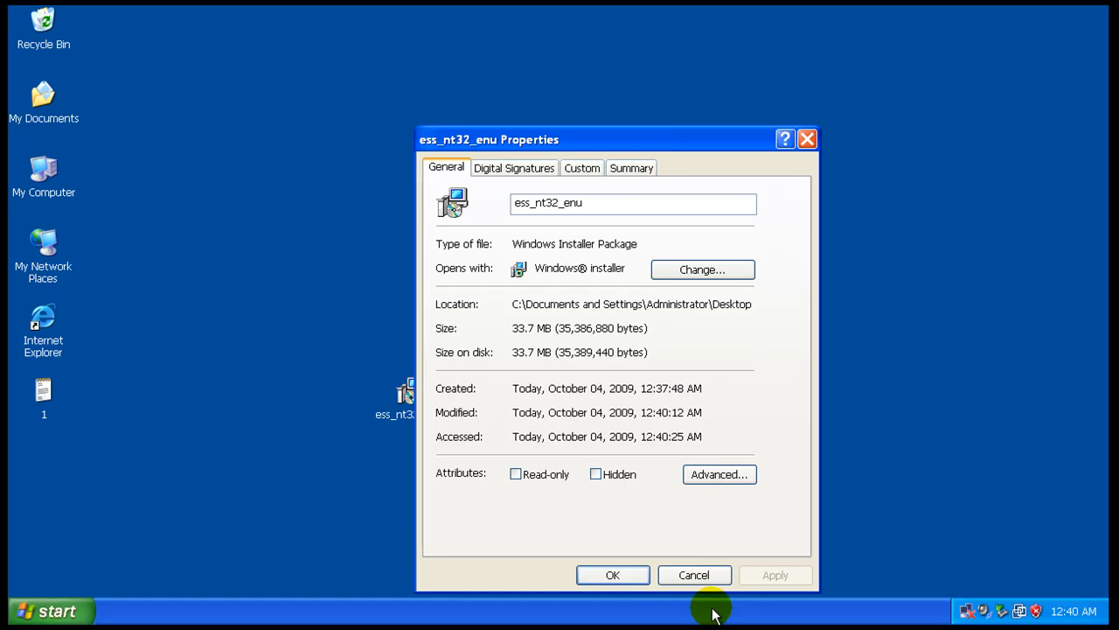
mouse_move(478, 334)
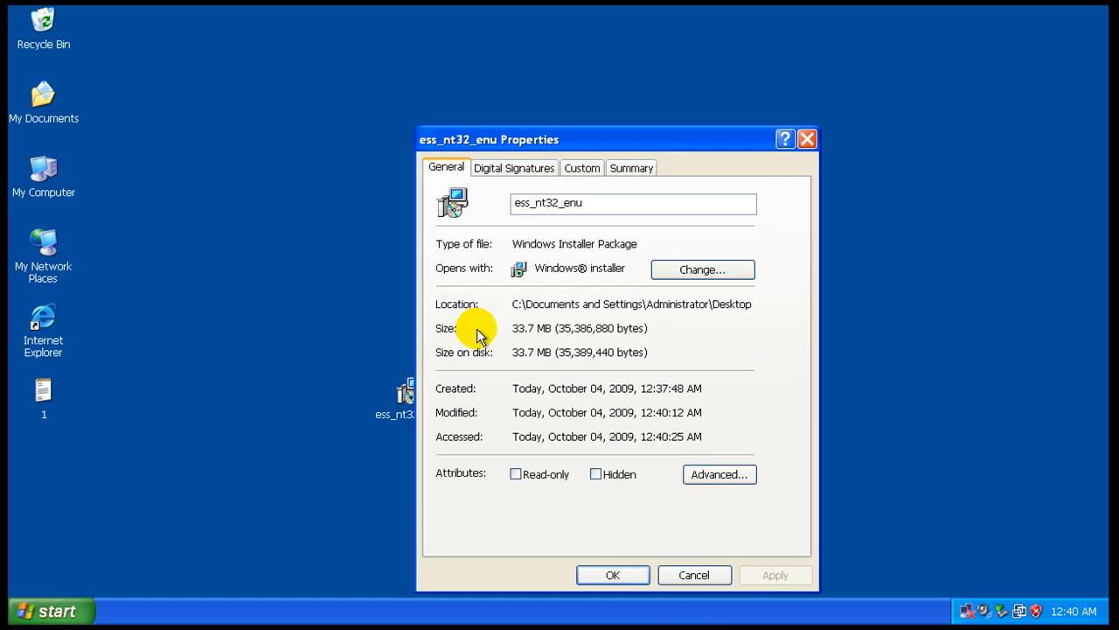
mouse_move(705, 562)
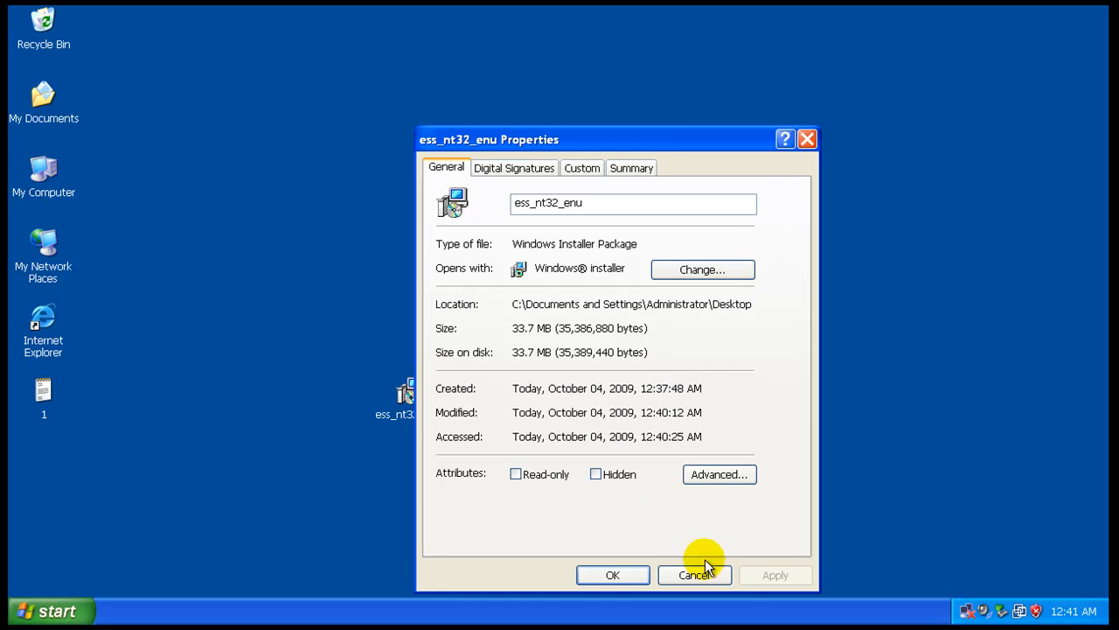
left_click(695, 574)
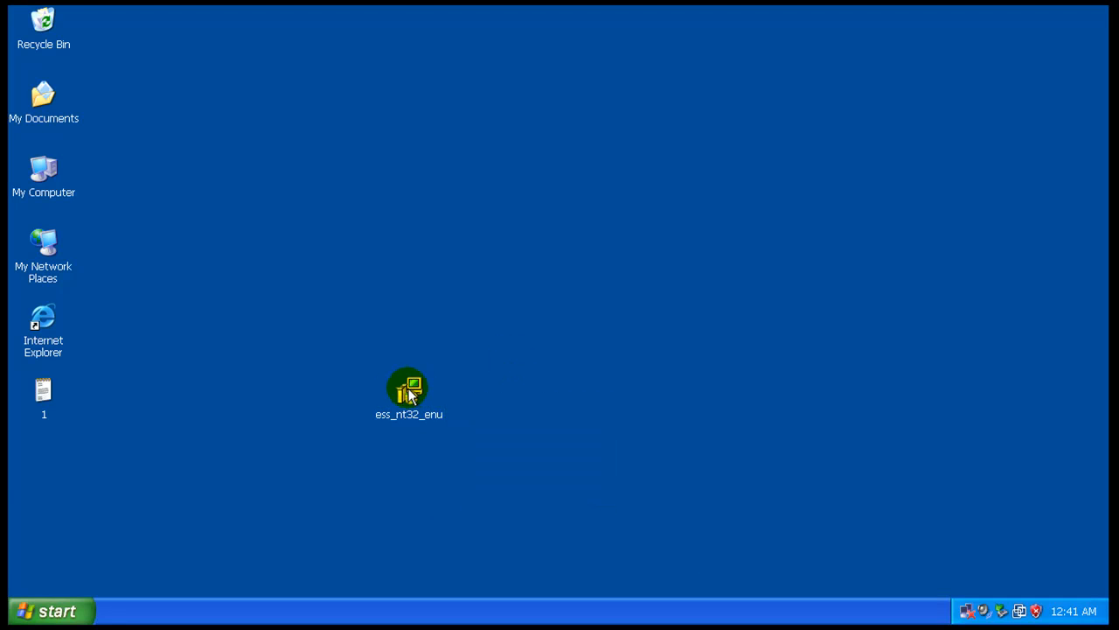
Install ESET Smart Security 4 with Typical mode, early warning, and unwanted-application detection enabled.
double_click(407, 386)
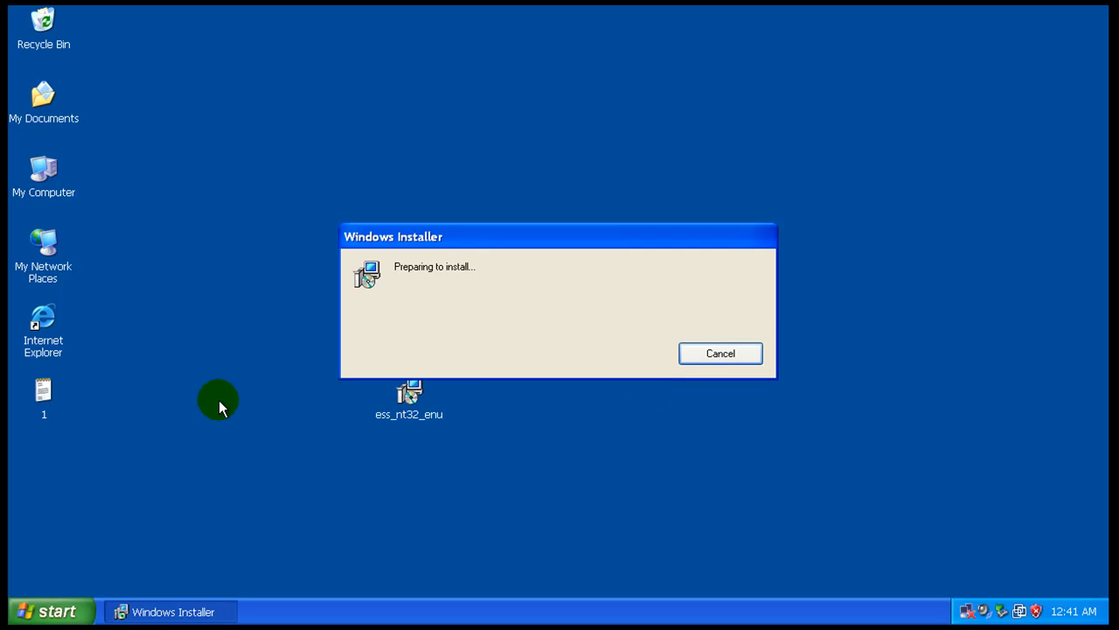
mouse_move(692, 328)
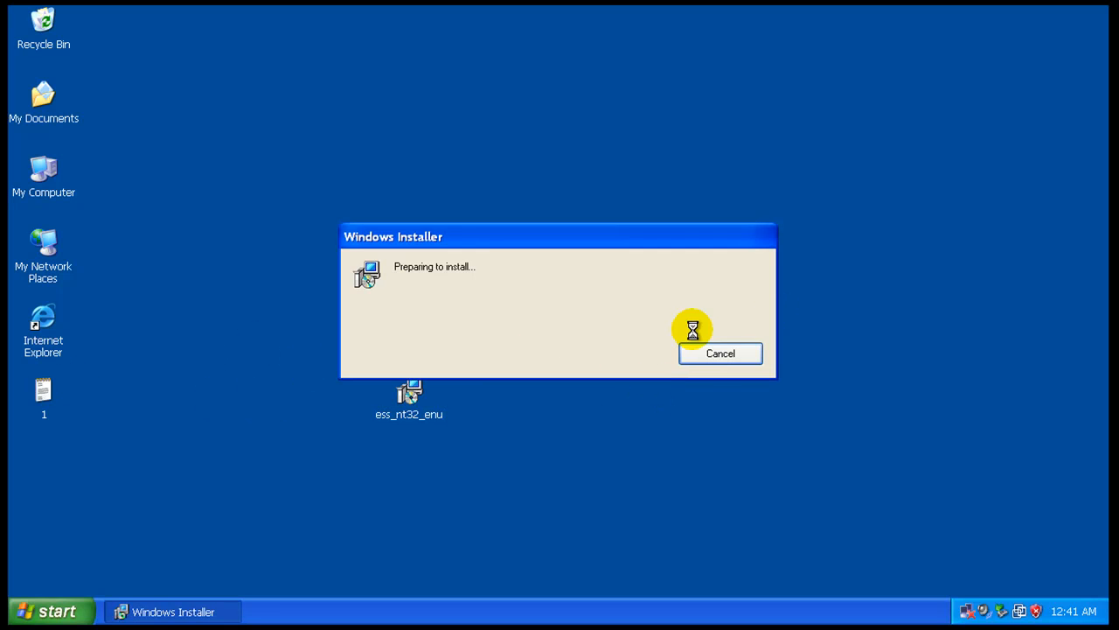
mouse_move(896, 489)
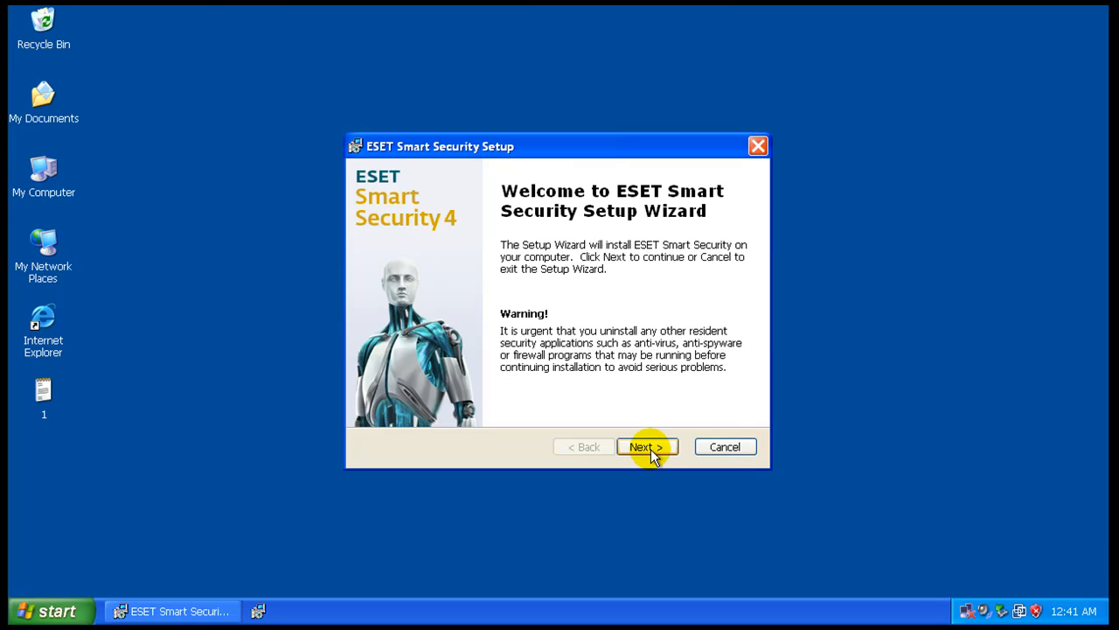
left_click(647, 446)
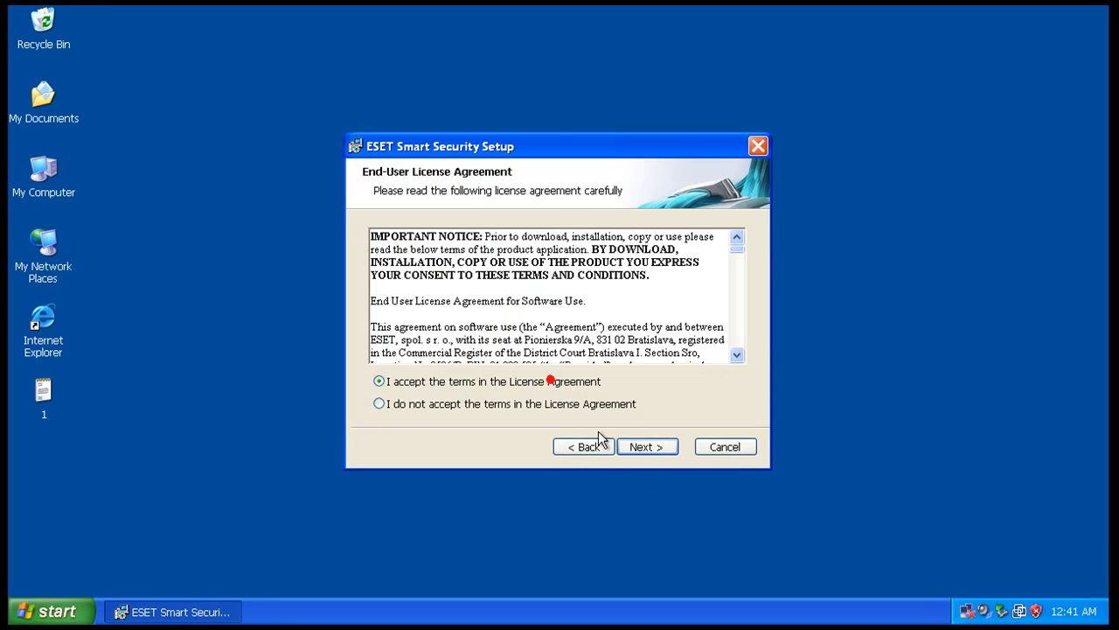
left_click(647, 446)
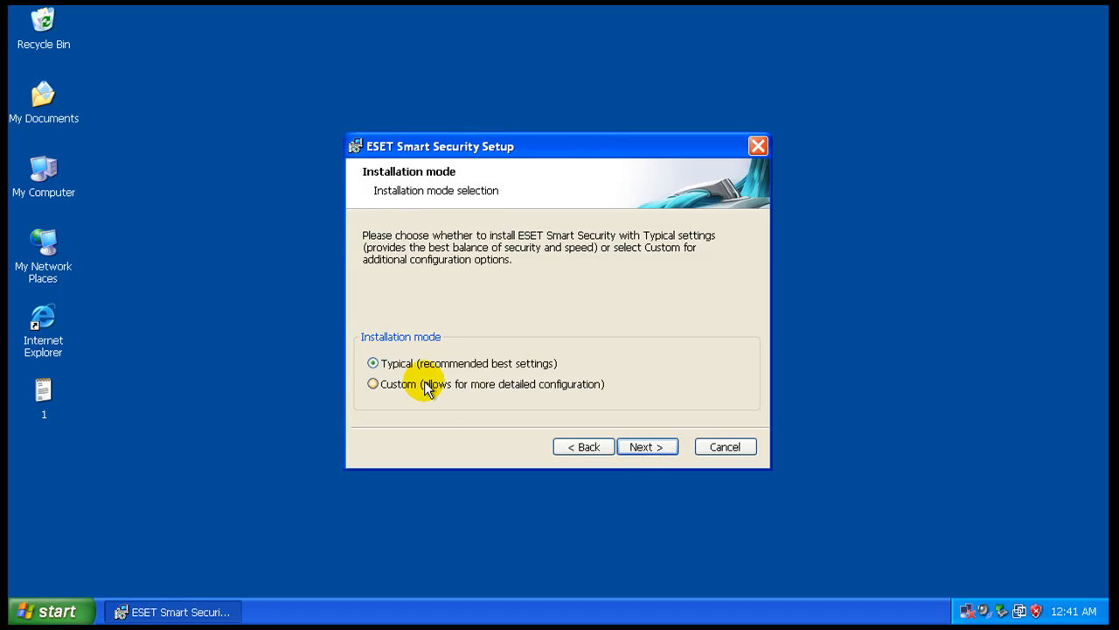
left_click(647, 446)
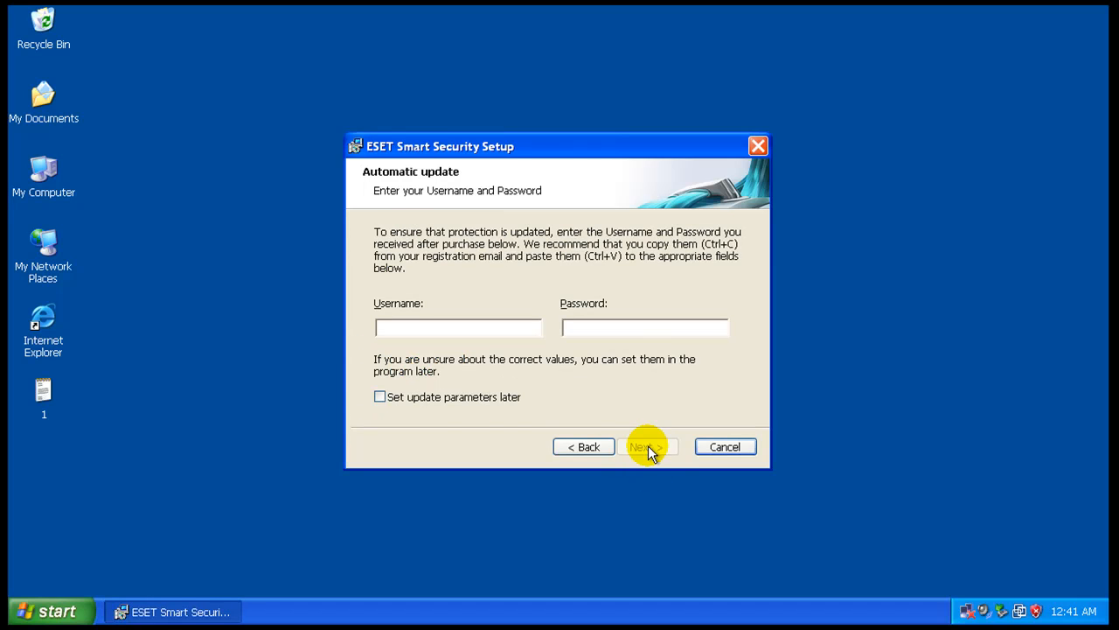
left_click(648, 446)
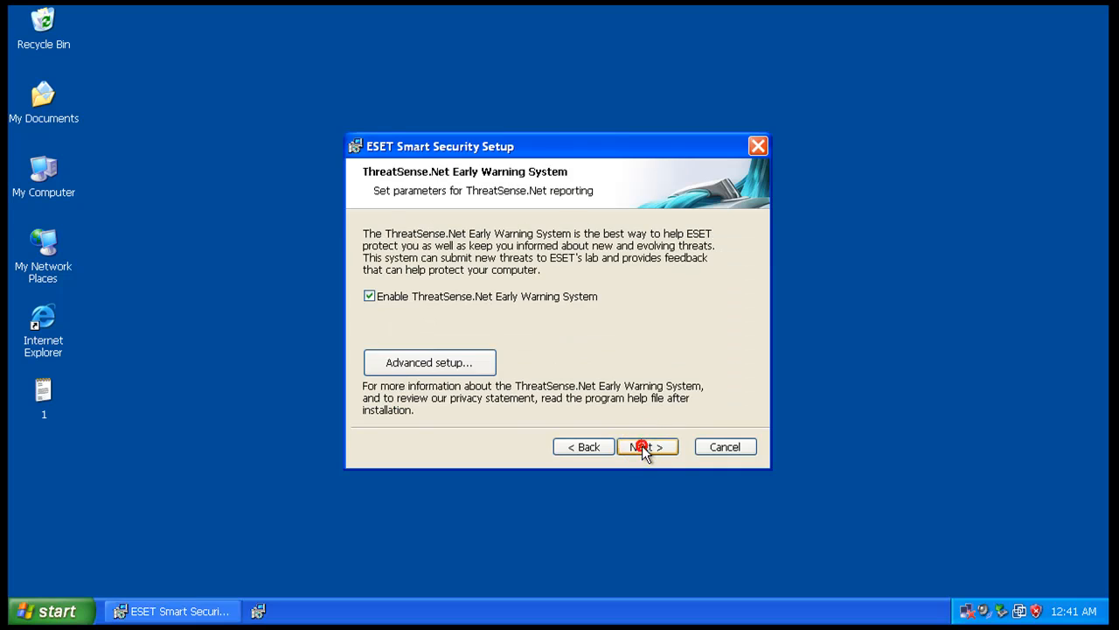
left_click(429, 362)
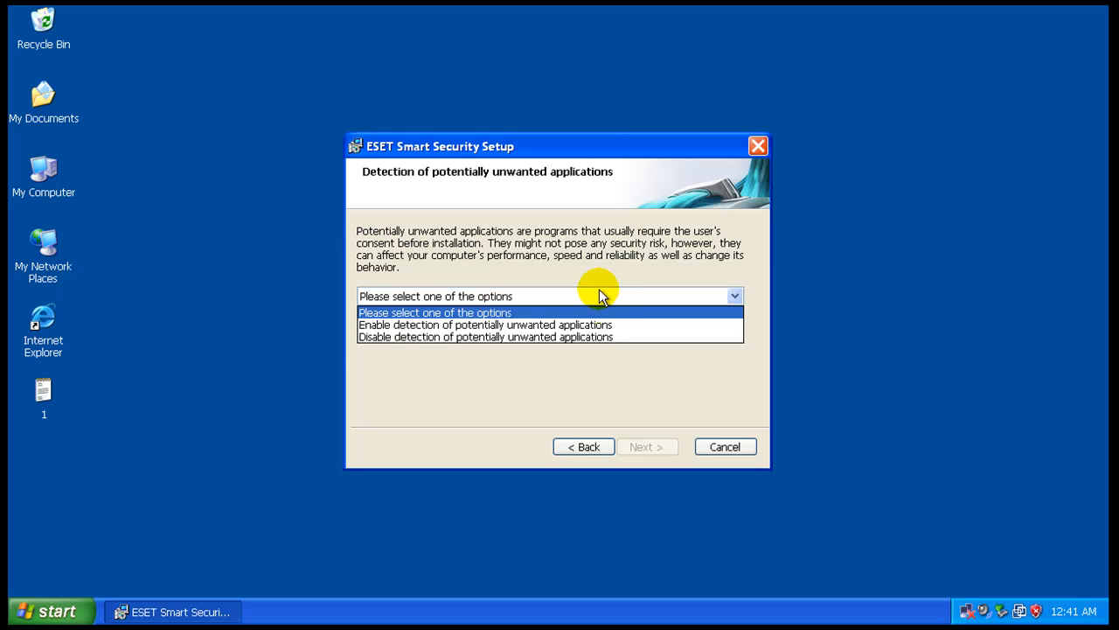
left_click(486, 325)
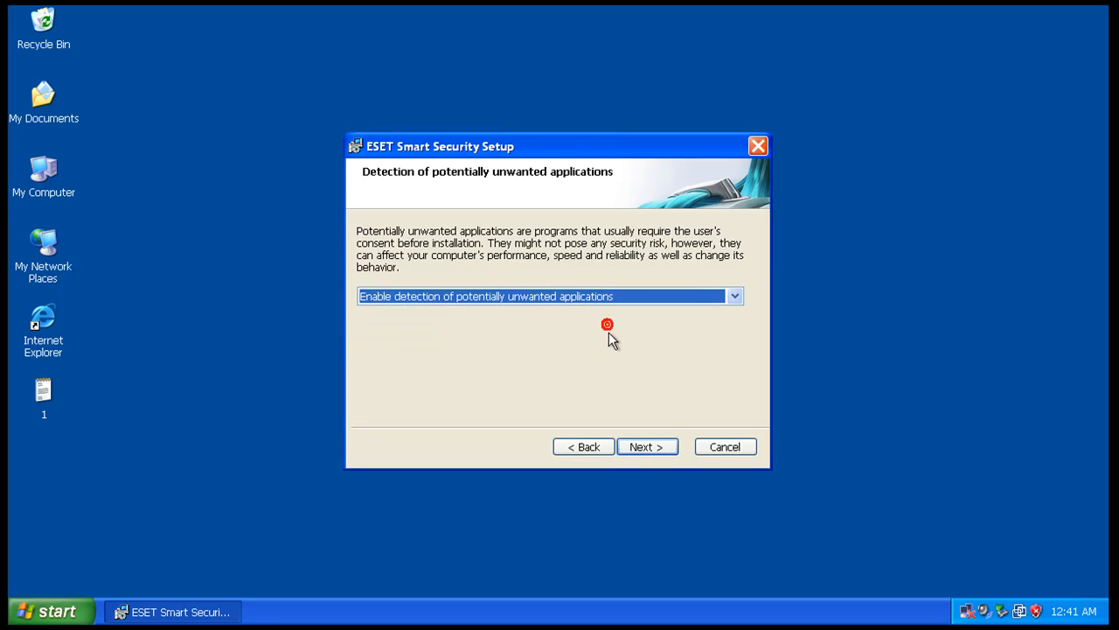
left_click(647, 446)
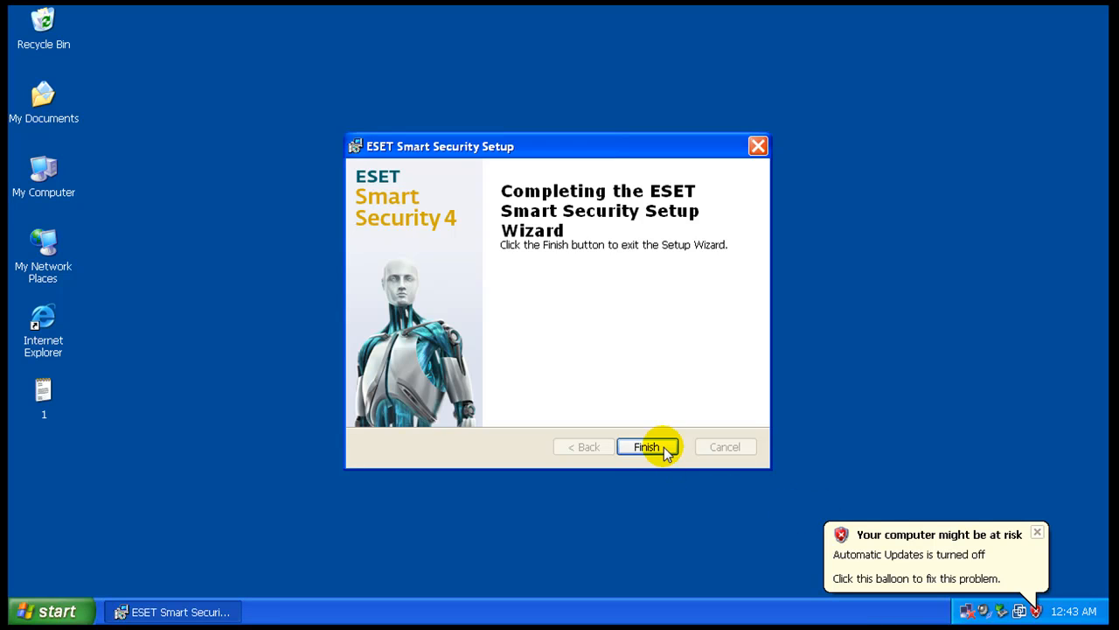
Finish setup, open the ESET main window, and view Computer scan and Update pages.
left_click(643, 446)
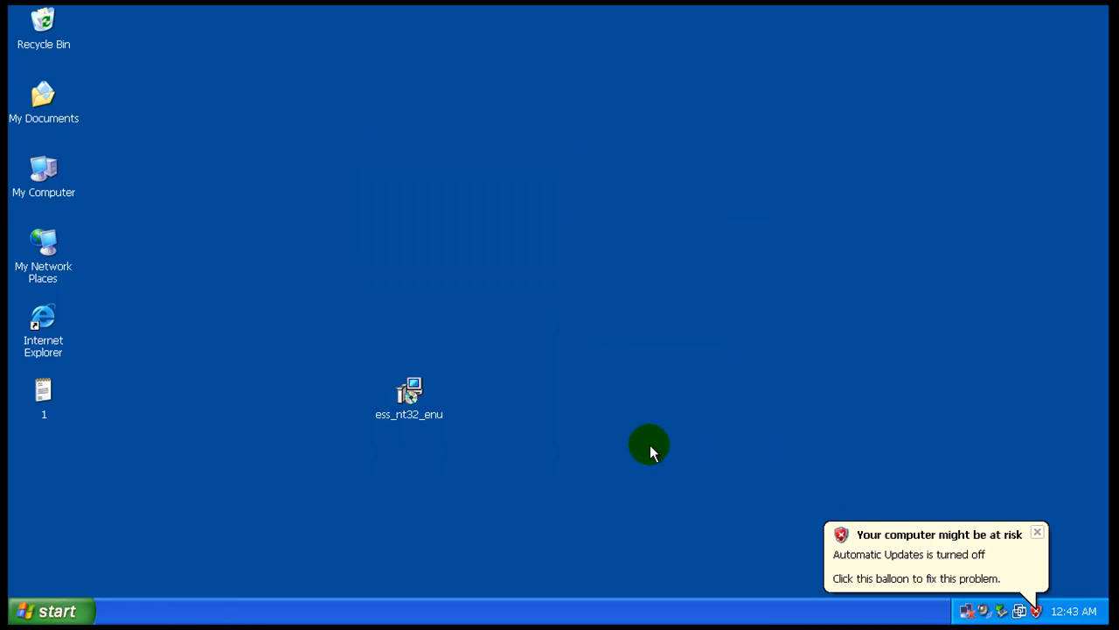
double_click(407, 391)
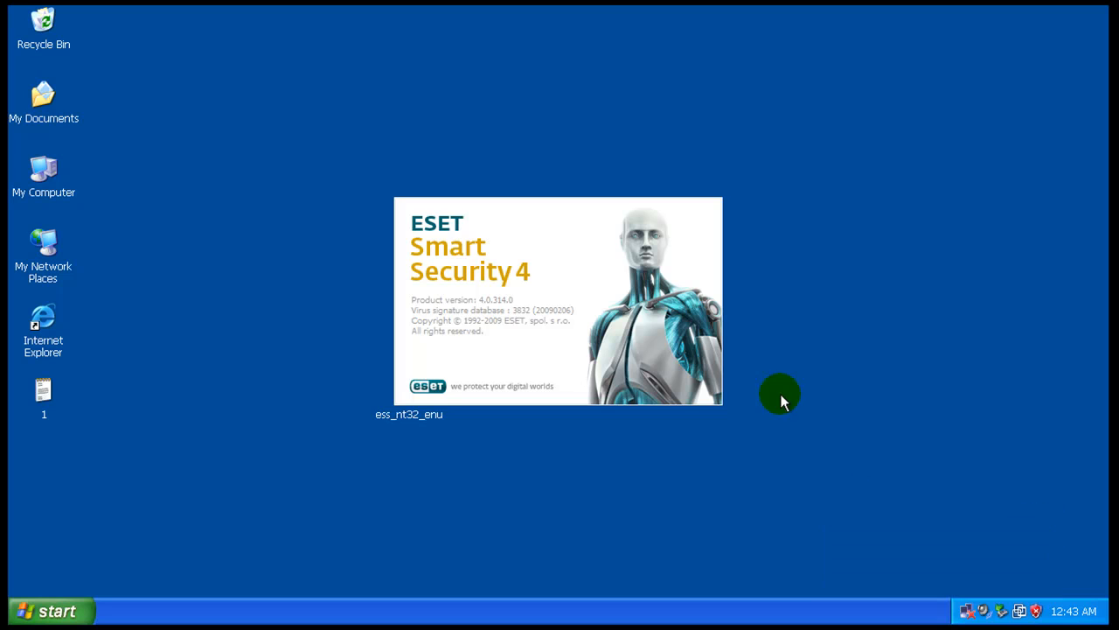
mouse_move(641, 429)
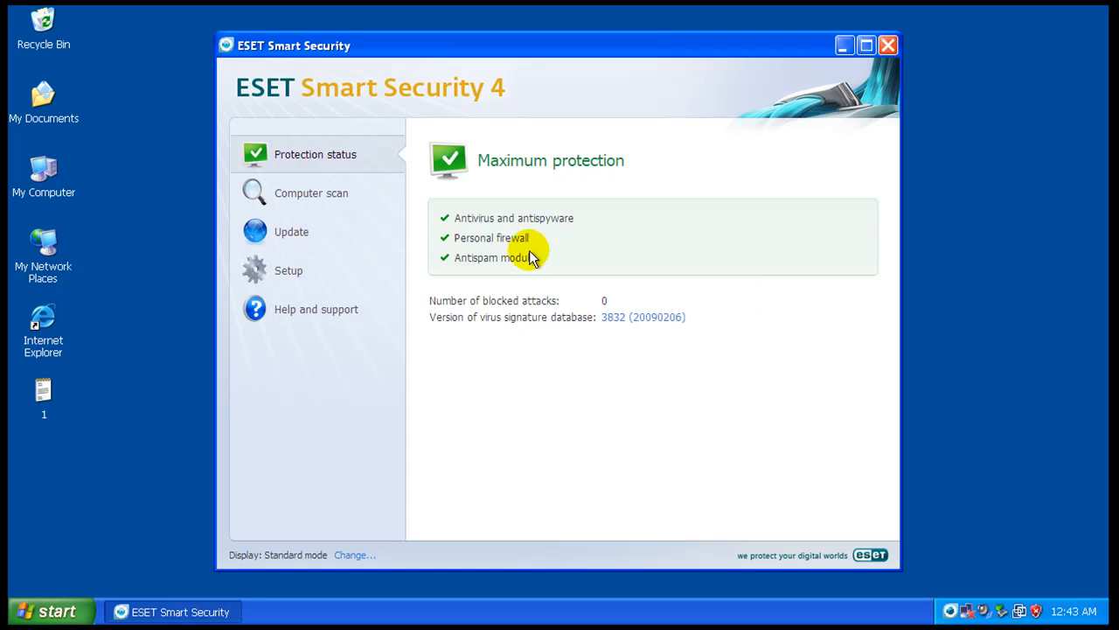
mouse_move(505, 300)
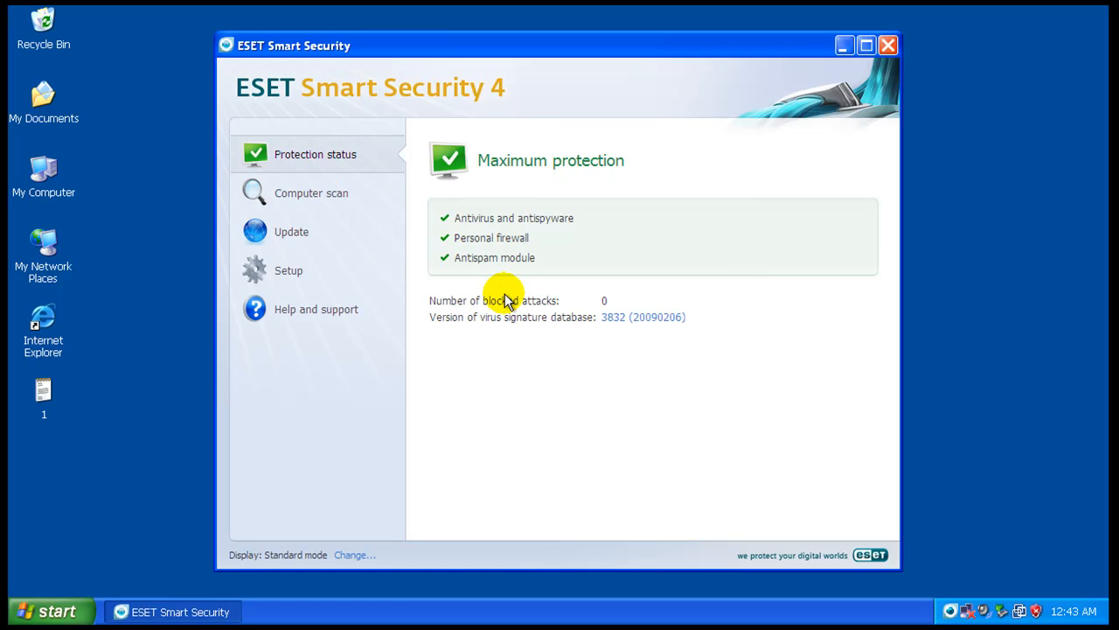
left_click(311, 192)
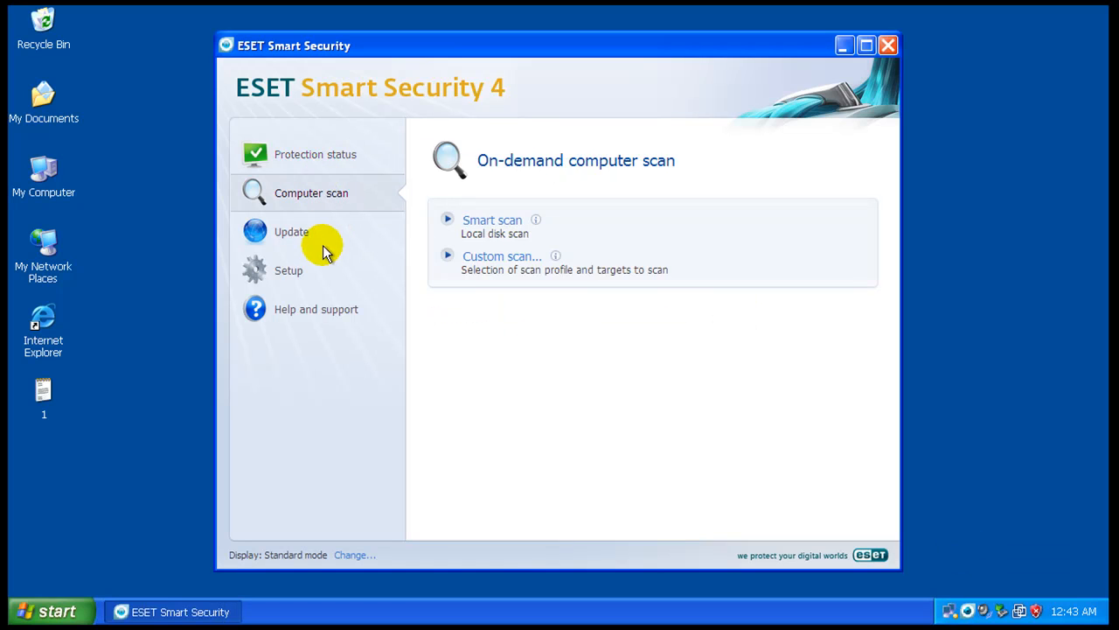
left_click(291, 231)
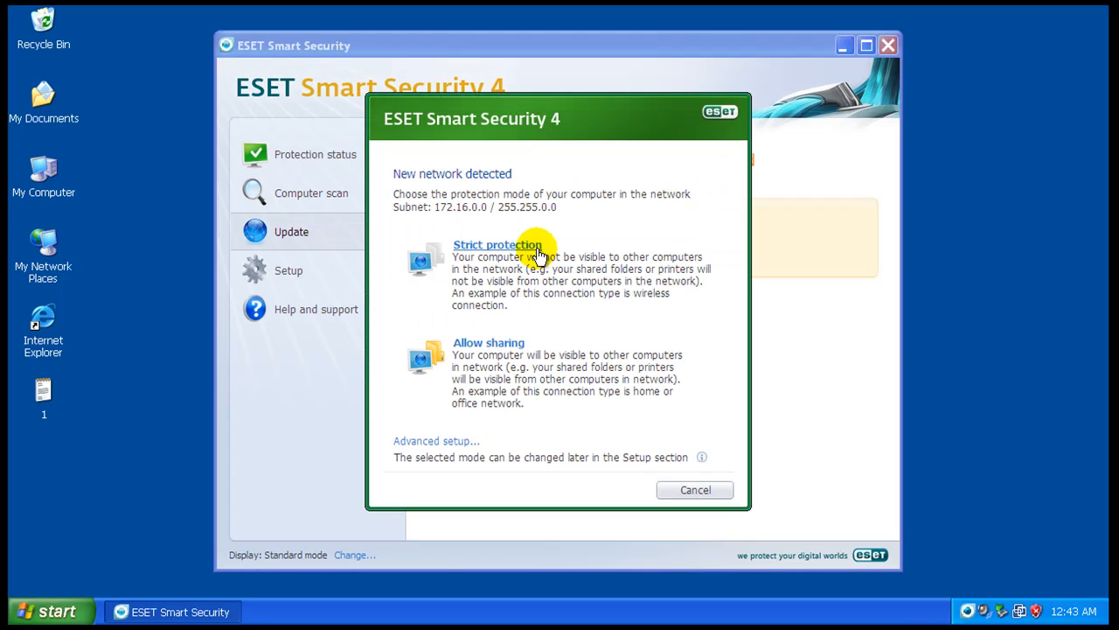
mouse_move(503, 308)
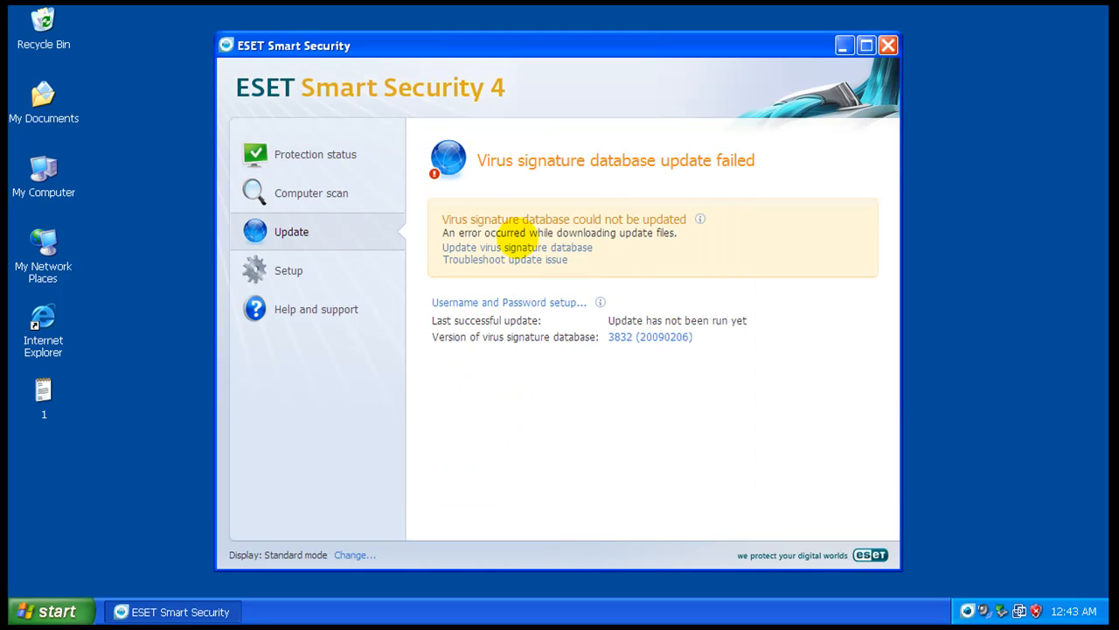
mouse_move(519, 250)
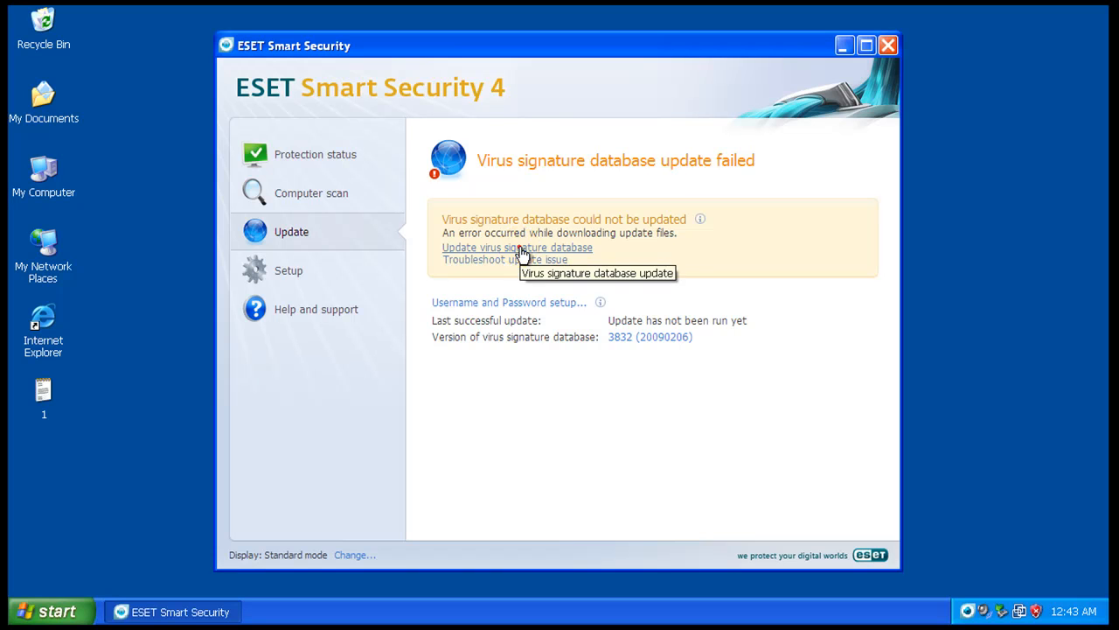
Retry the signature update, submit license details, and restart the update from the Update page.
left_click(509, 302)
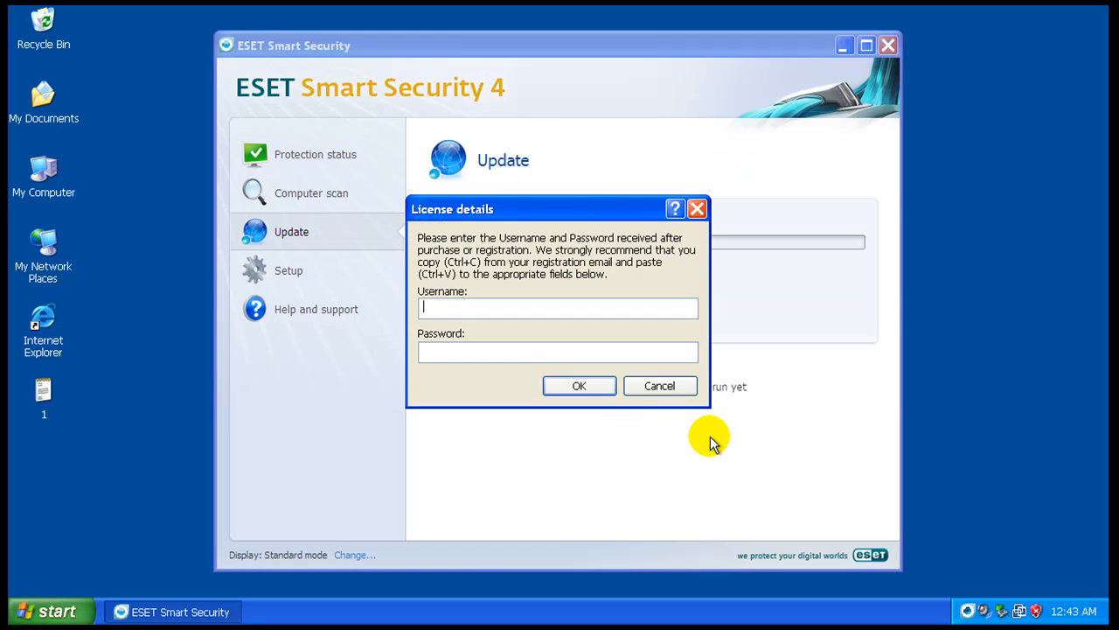
left_click(578, 385)
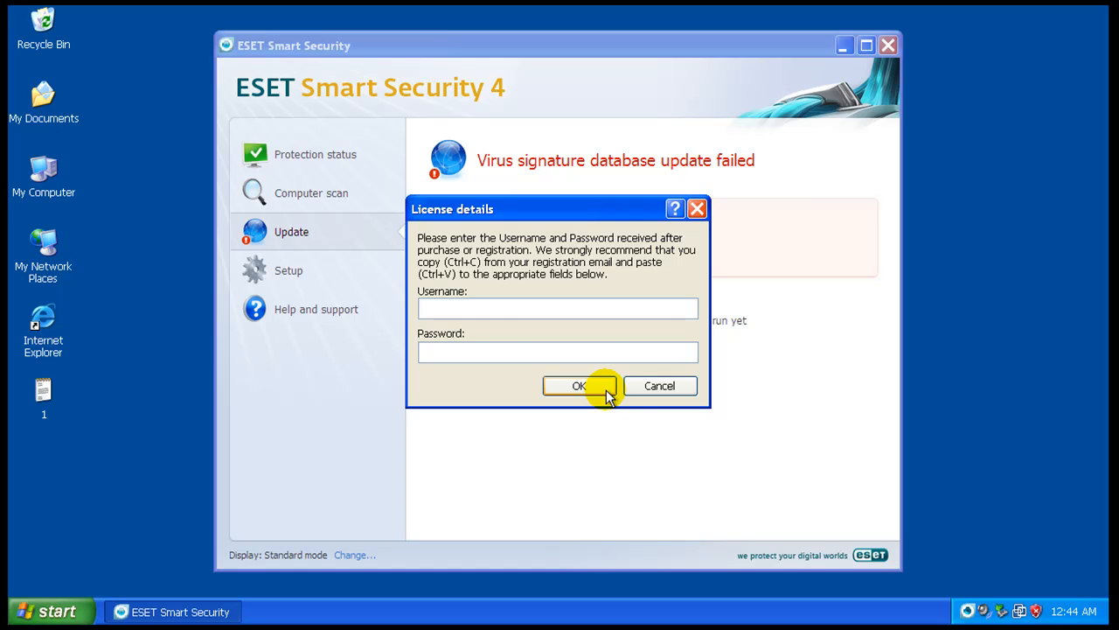
left_click(580, 385)
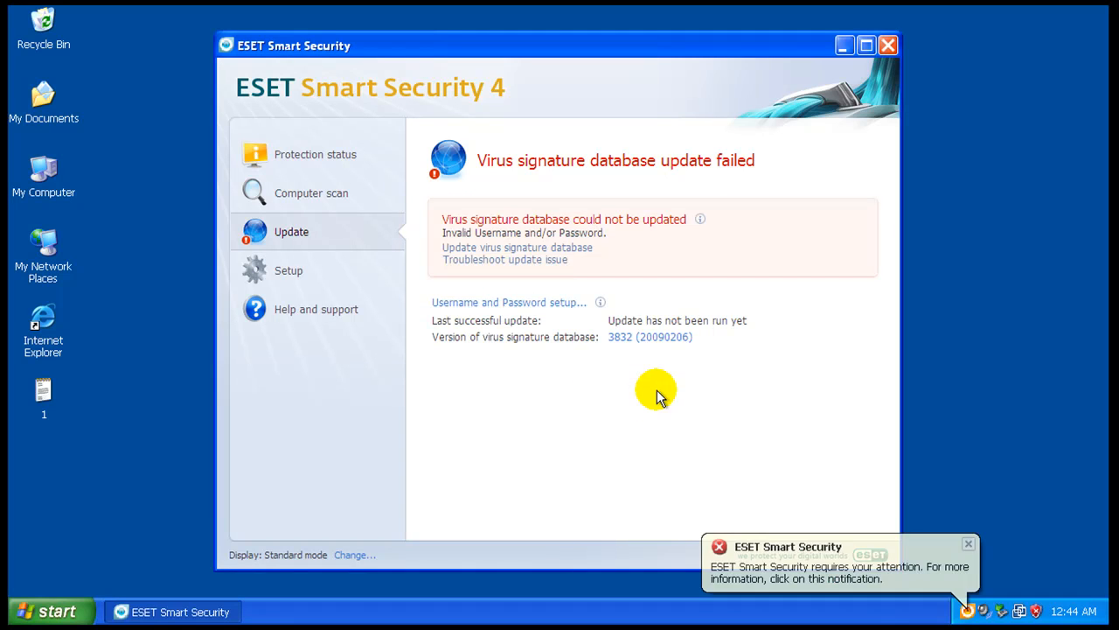
left_click(315, 154)
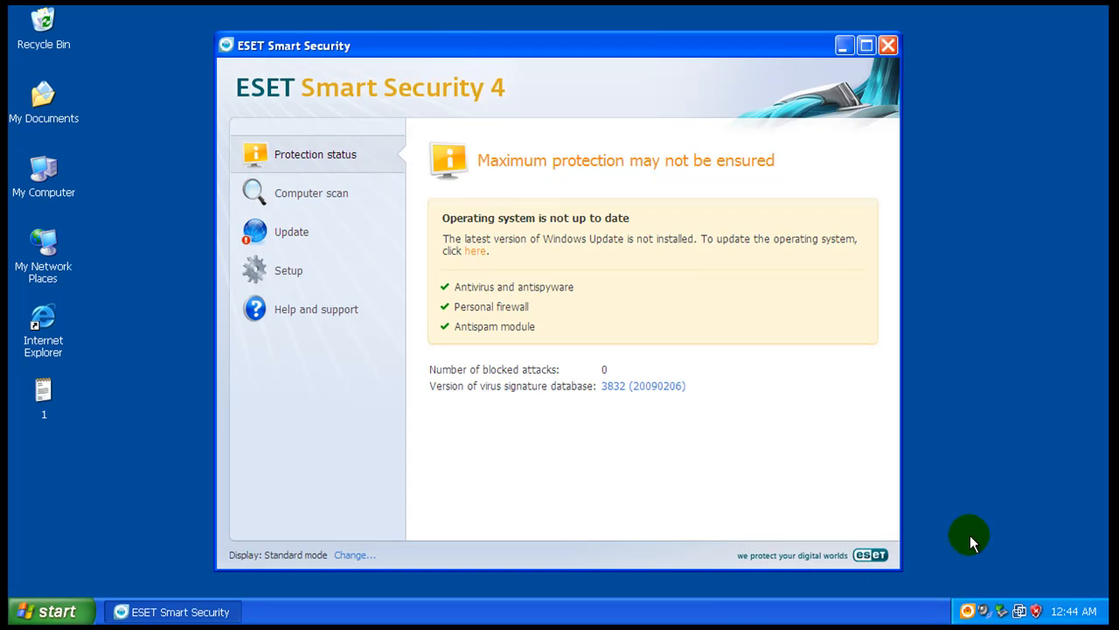
mouse_move(567, 286)
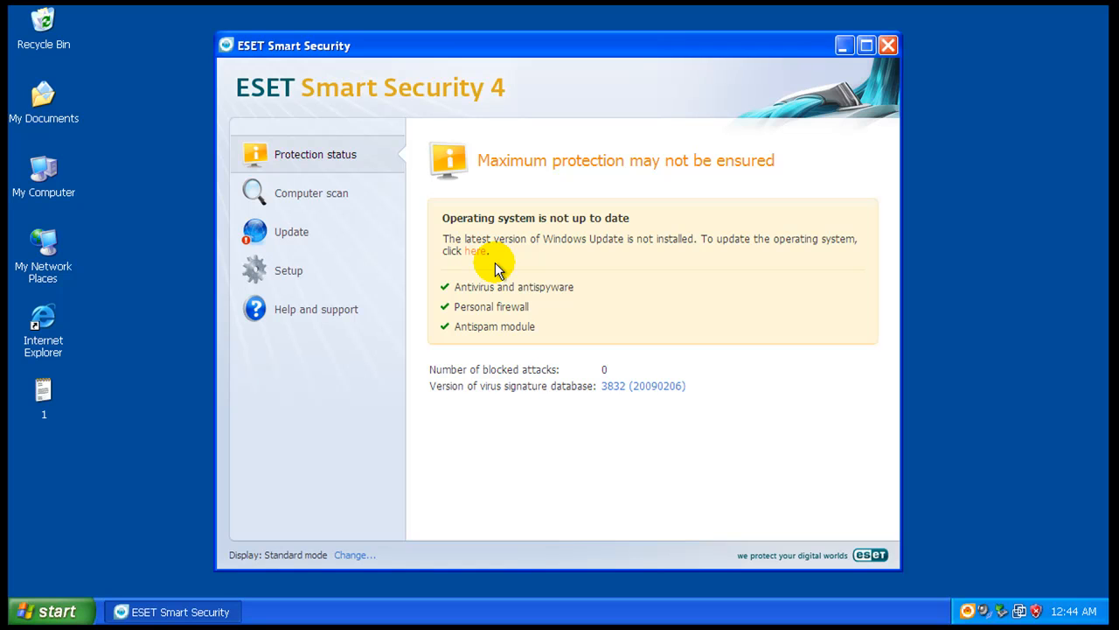
mouse_move(573, 260)
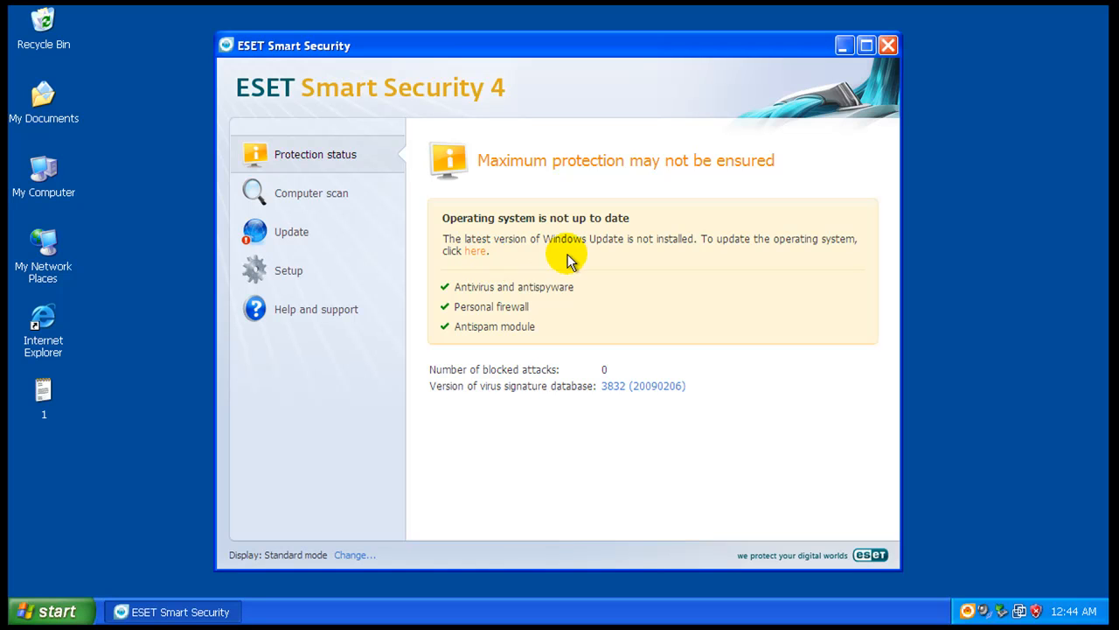
left_click(291, 231)
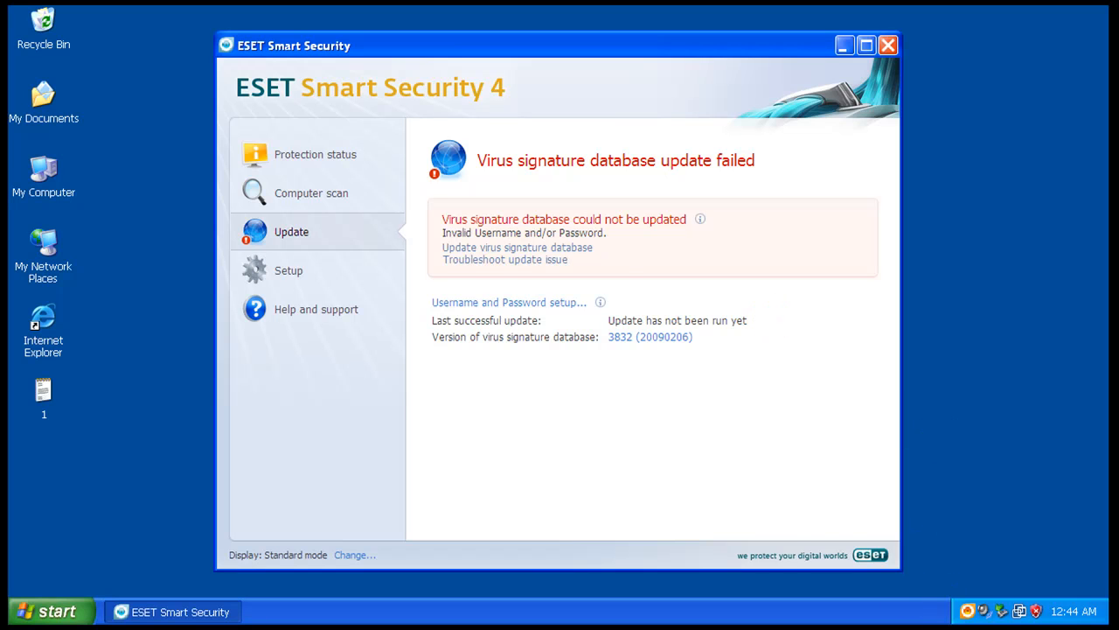
left_click(509, 302)
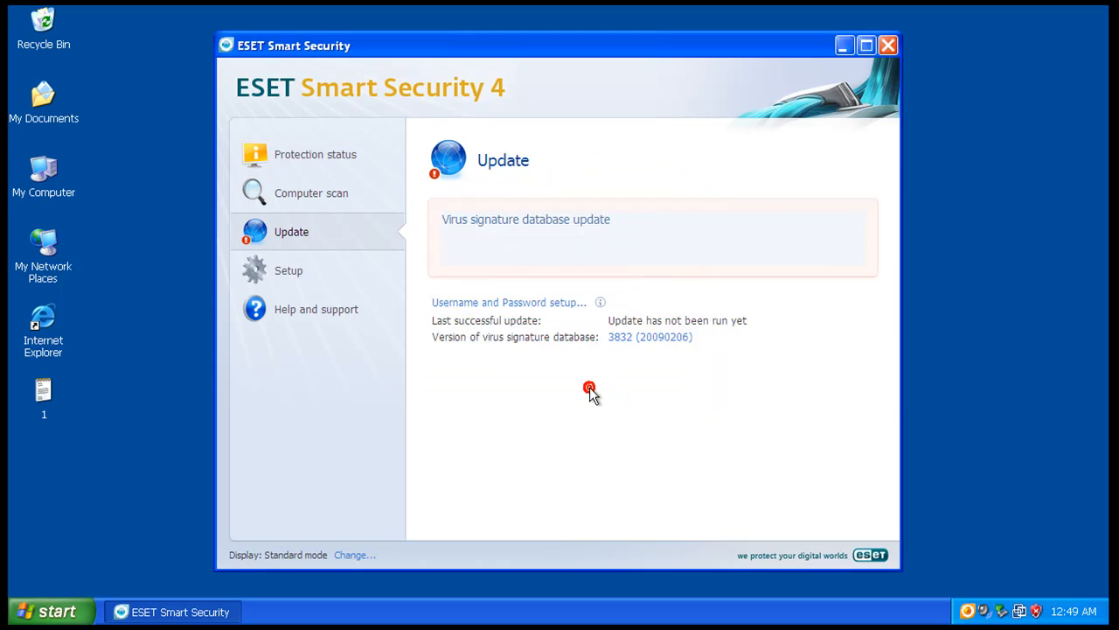
left_click(508, 302)
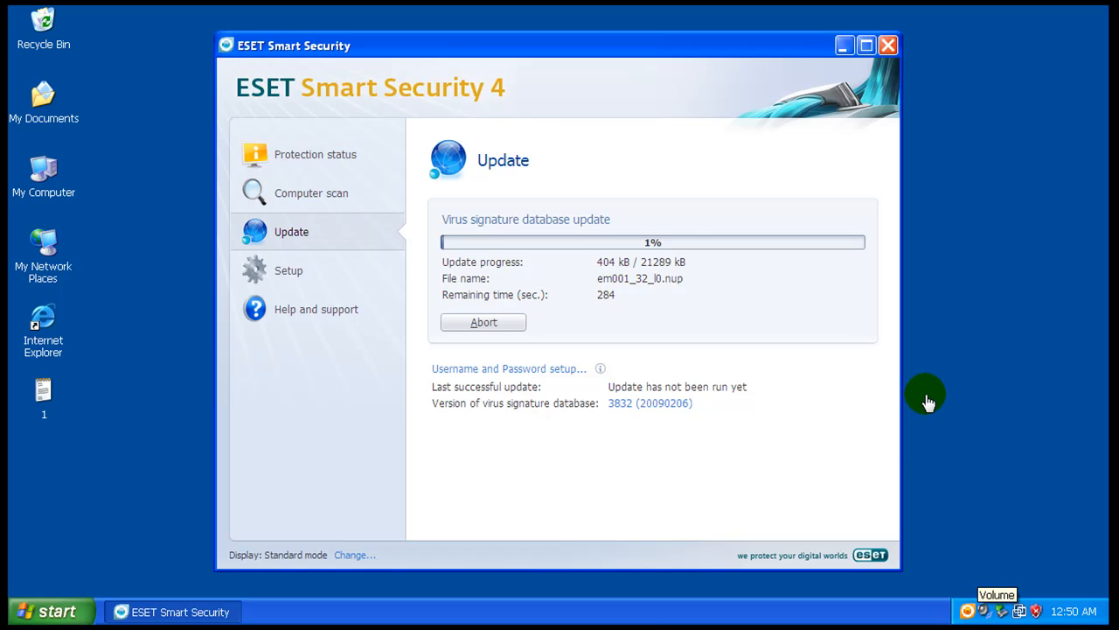
mouse_move(647, 269)
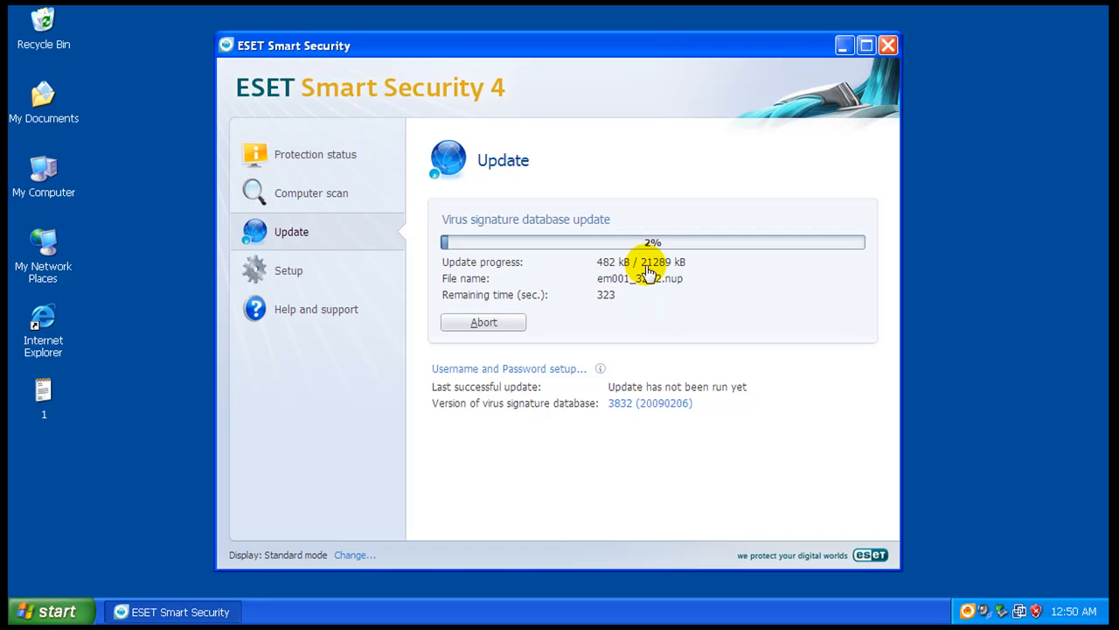
mouse_move(929, 387)
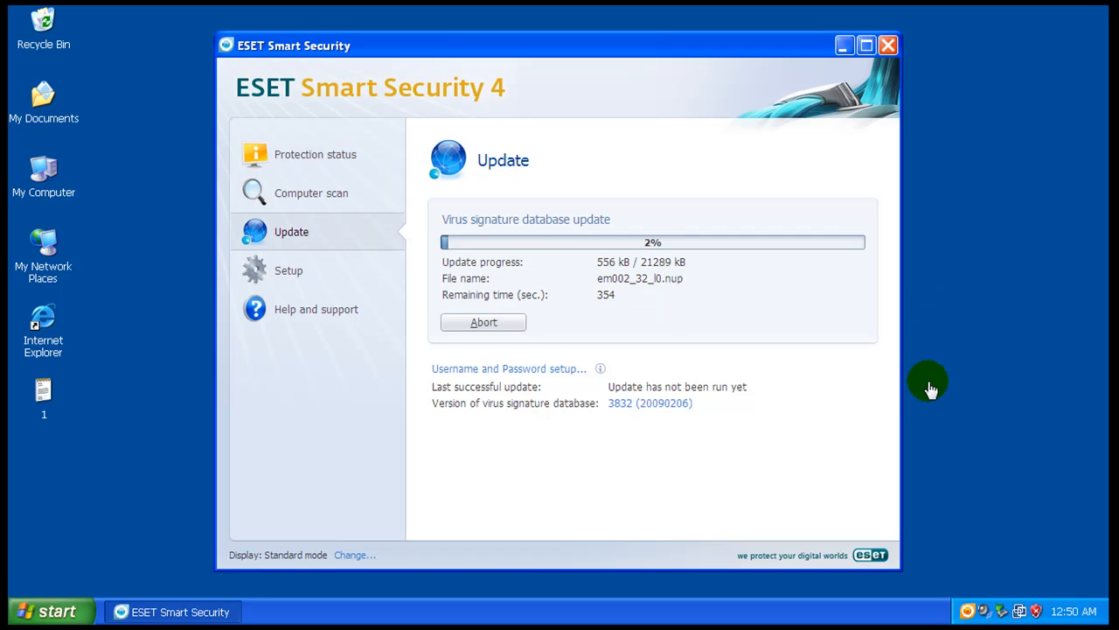
mouse_move(976, 452)
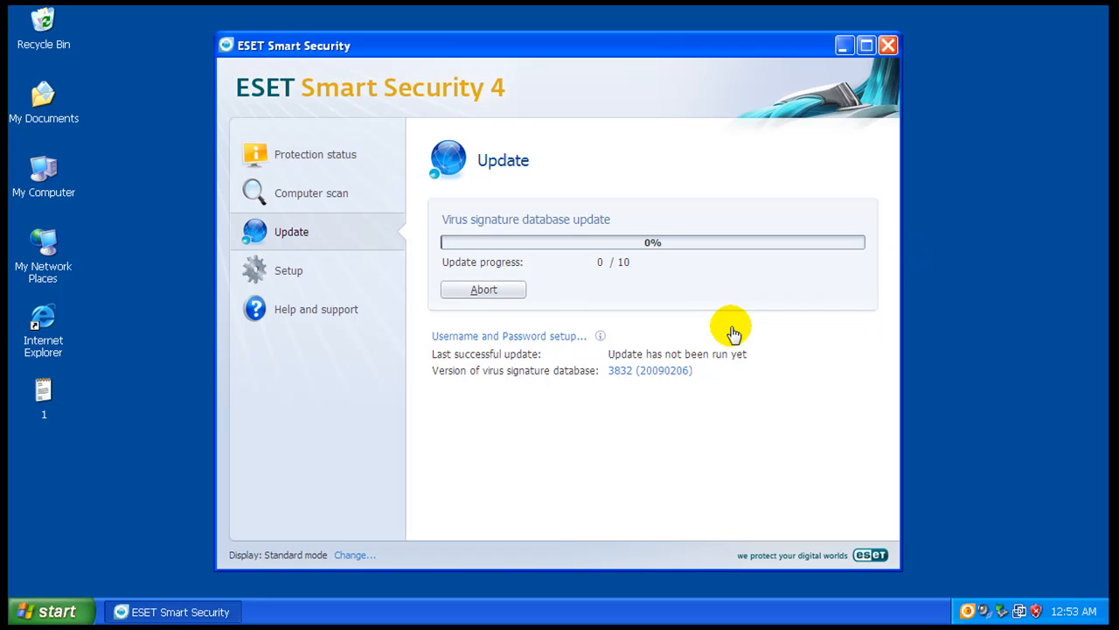
mouse_move(606, 380)
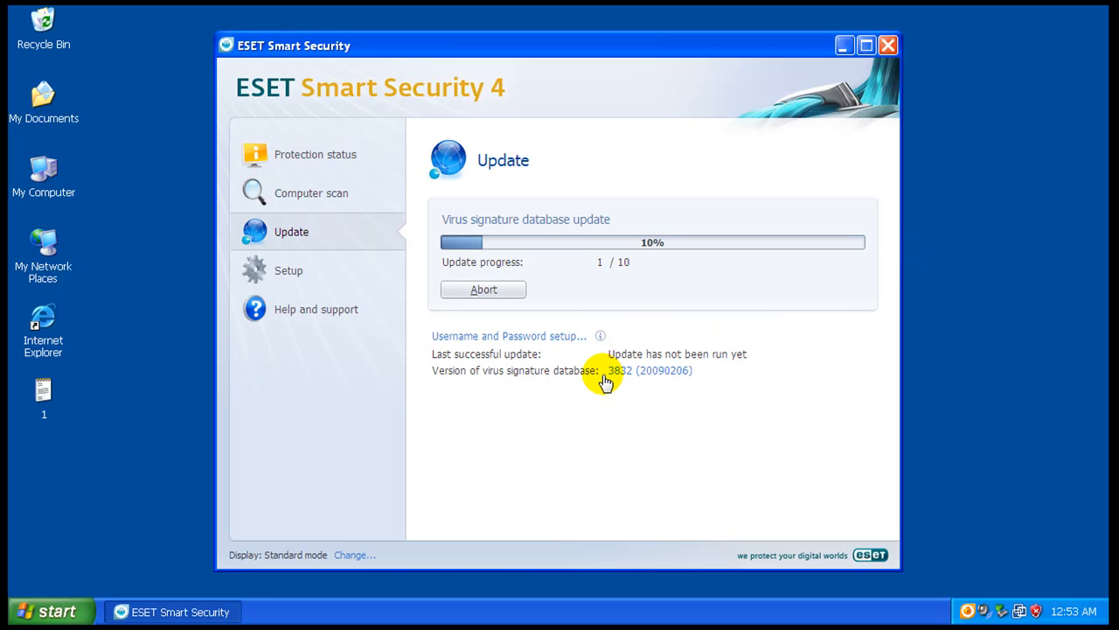
mouse_move(858, 361)
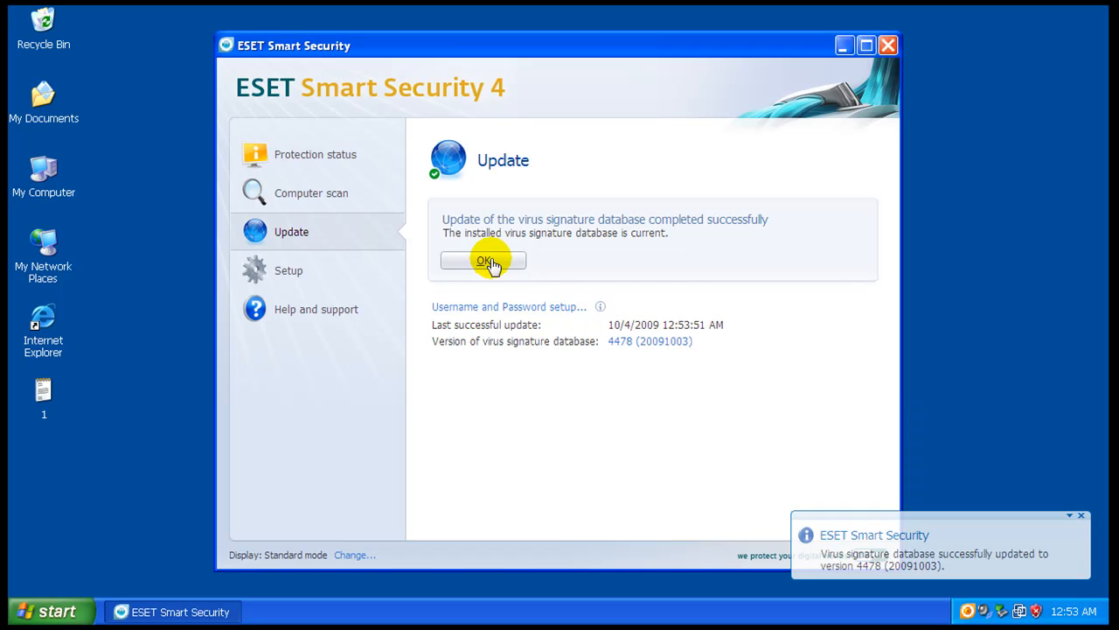
Turn on advanced mode from Setup and confirm with Yes.
left_click(289, 270)
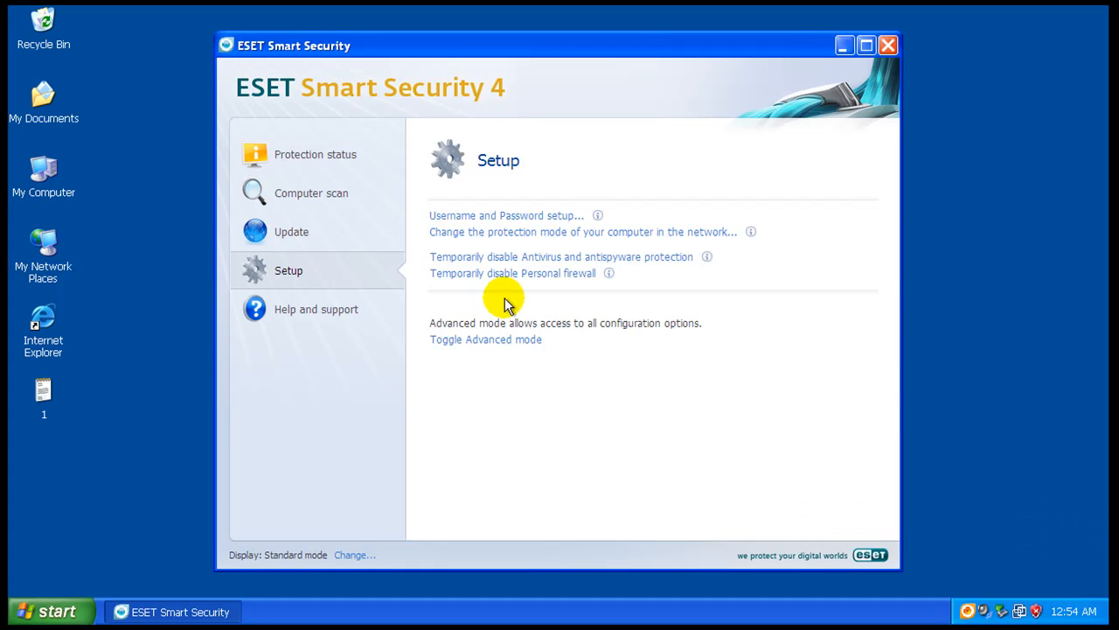
left_click(485, 340)
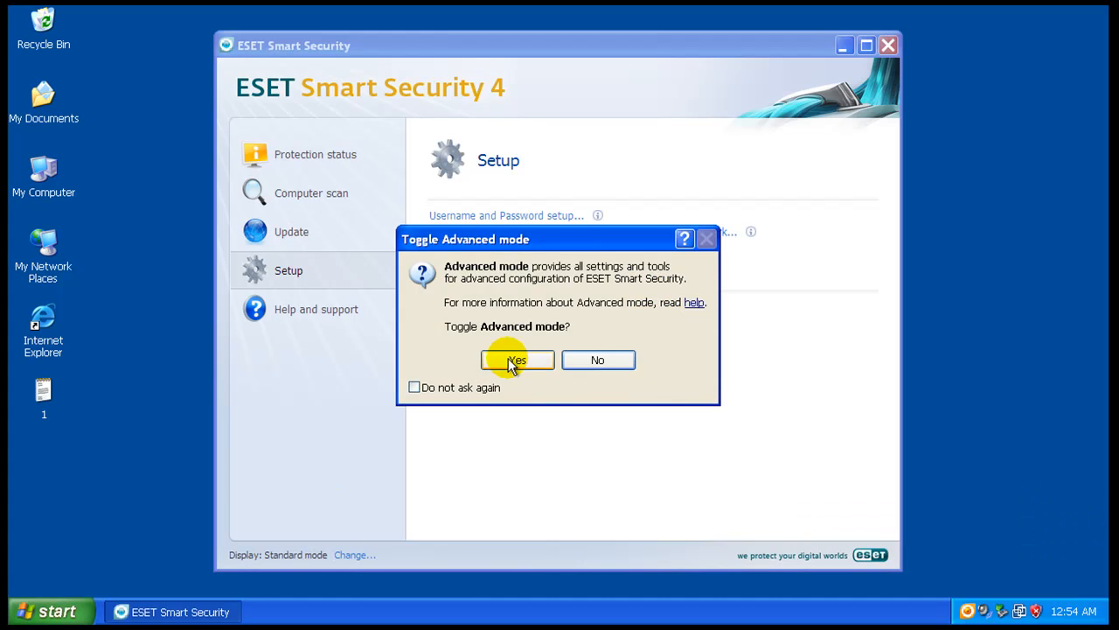
left_click(517, 359)
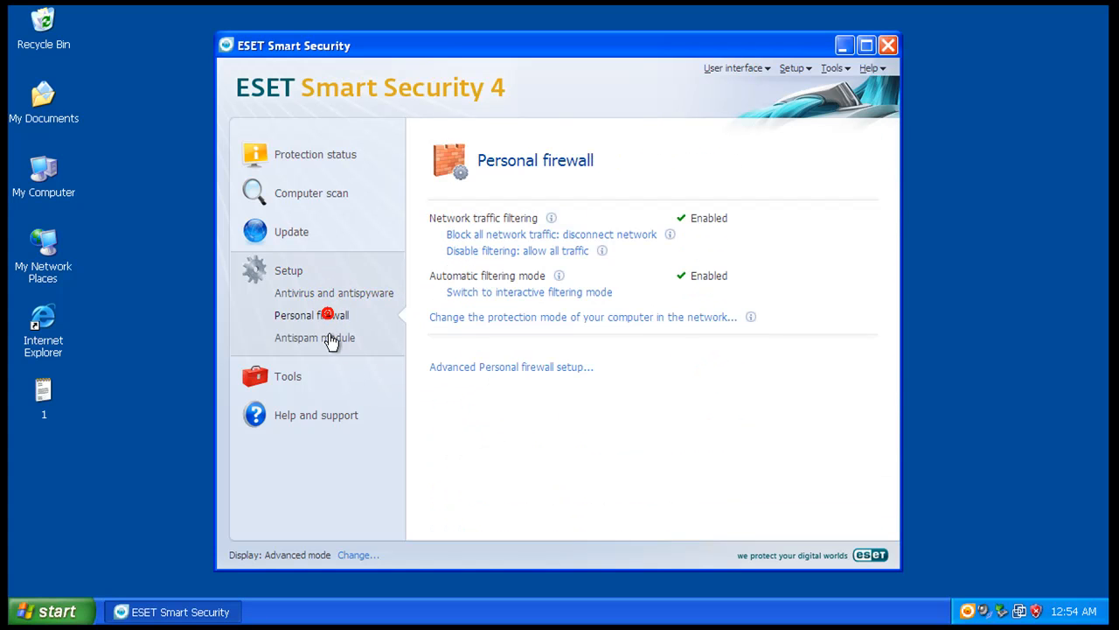
Browse the Antispam settings and Protection status, then close the ESET window.
left_click(314, 338)
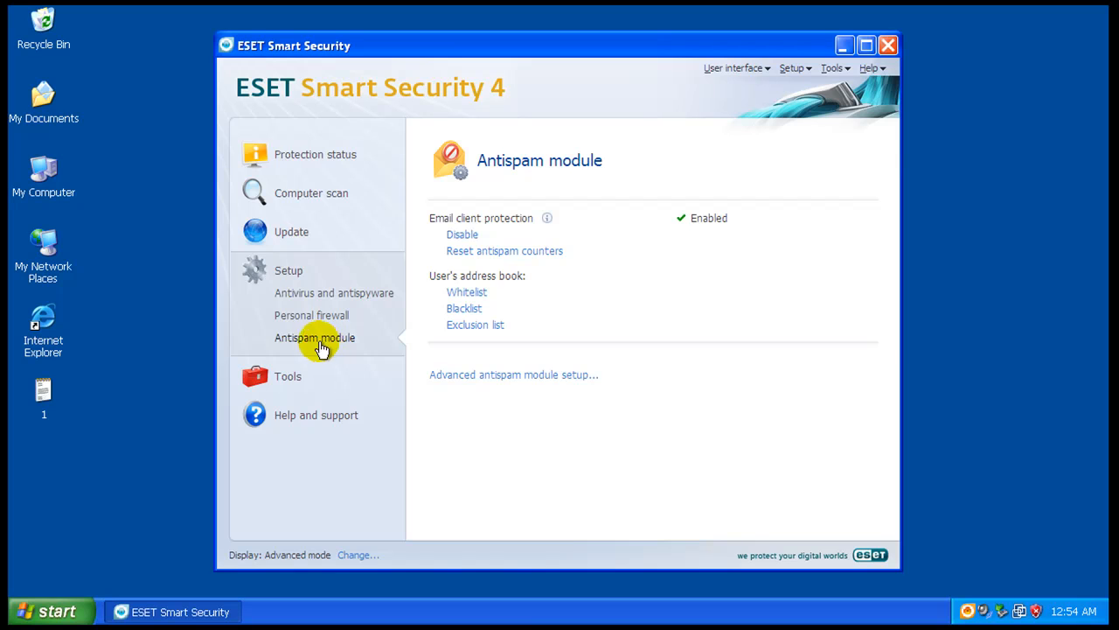
left_click(315, 154)
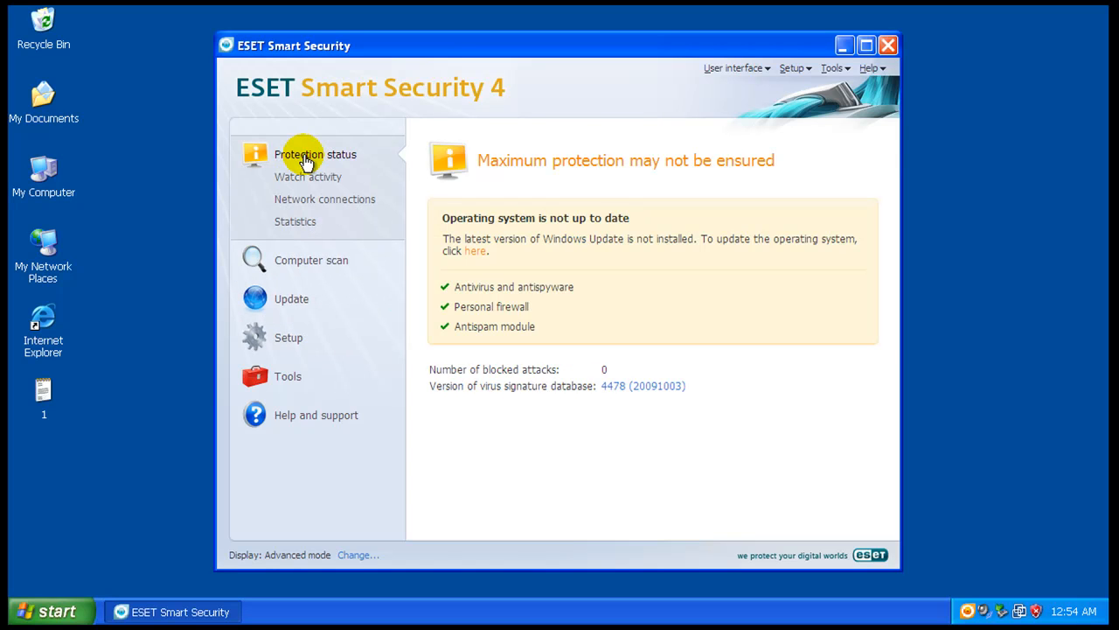
mouse_move(730, 223)
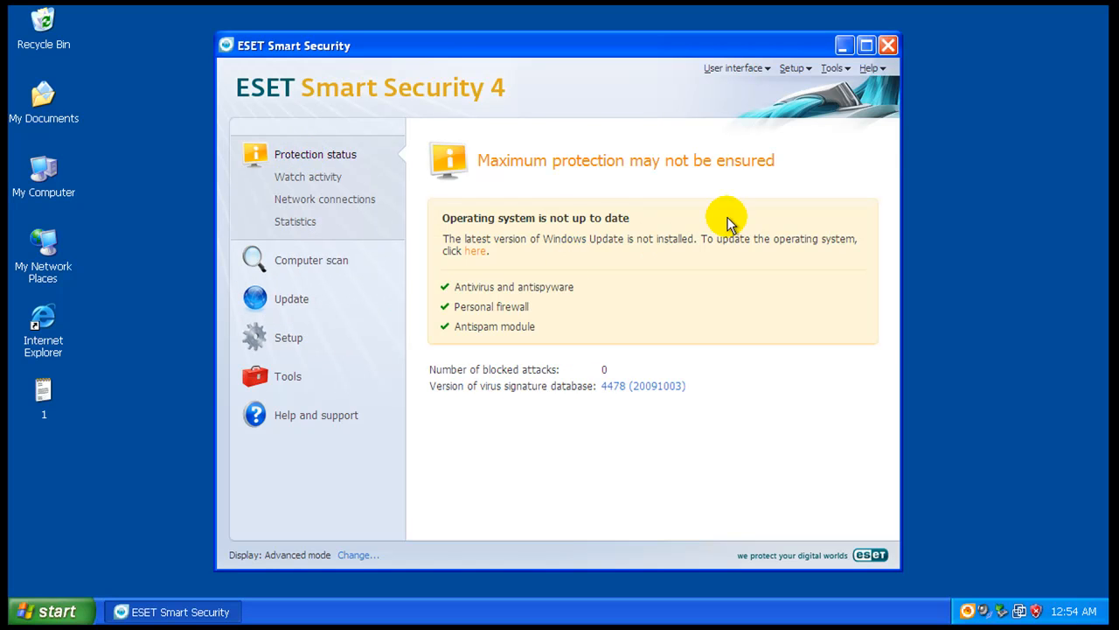
mouse_move(595, 271)
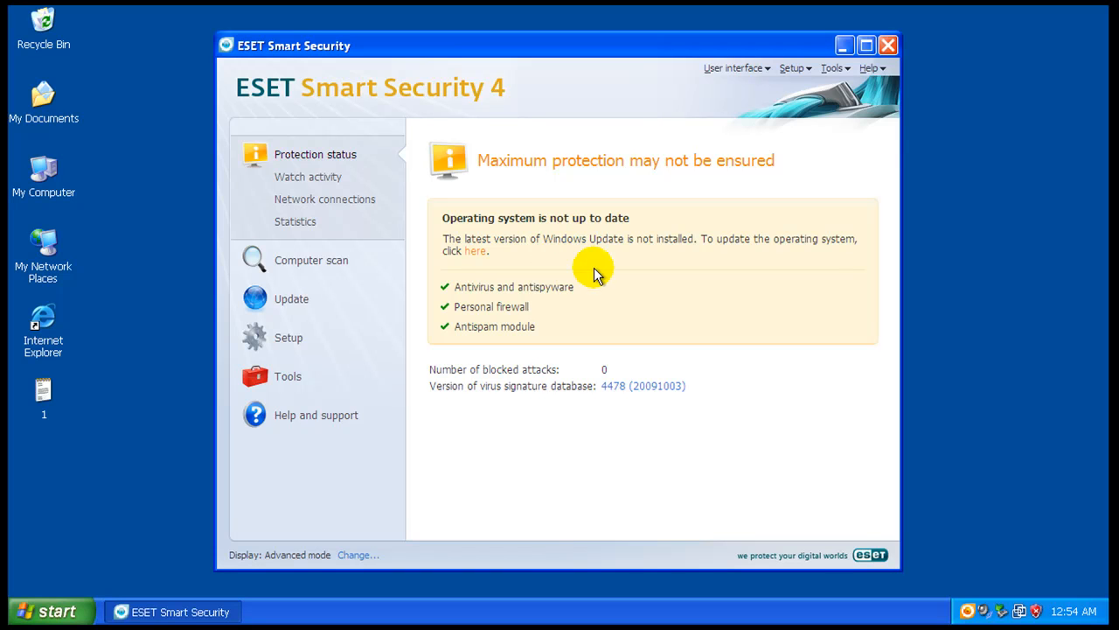
left_click(291, 298)
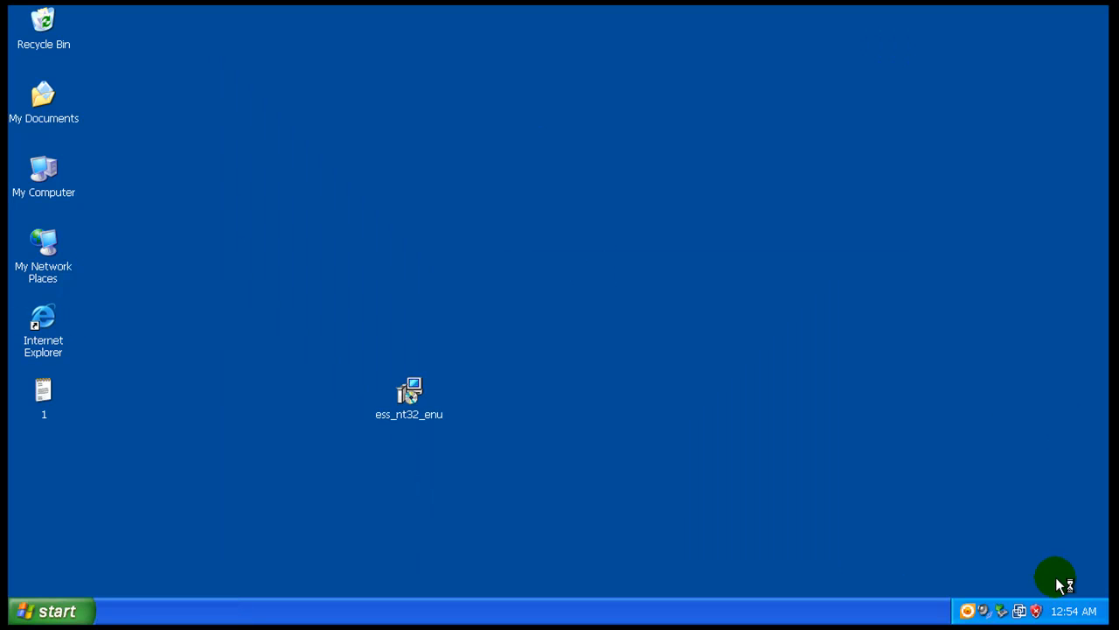
Open the malware test URL list in Notepad and load the first URL in Internet Explorer.
double_click(42, 318)
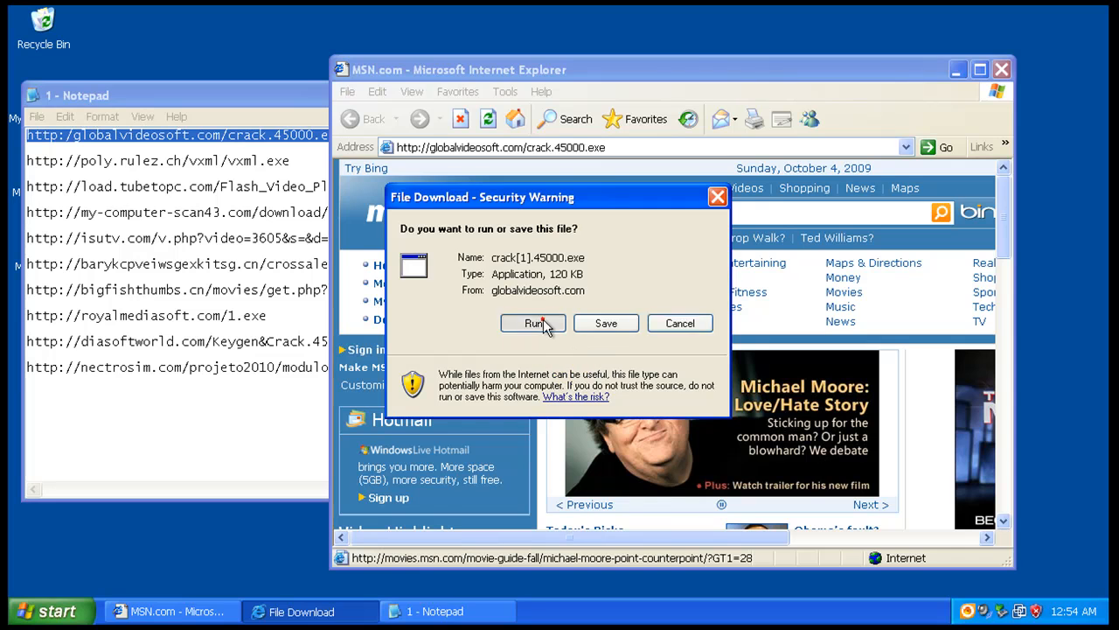
Run the crack download, then decline running vxml.exe from the second URL.
left_click(533, 323)
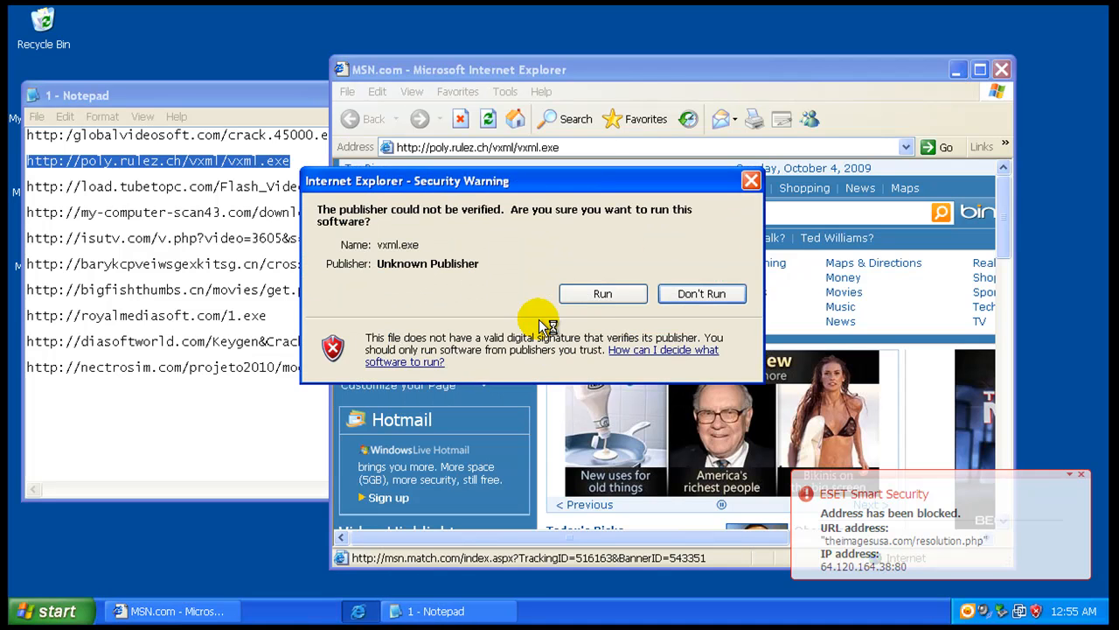
left_click(701, 293)
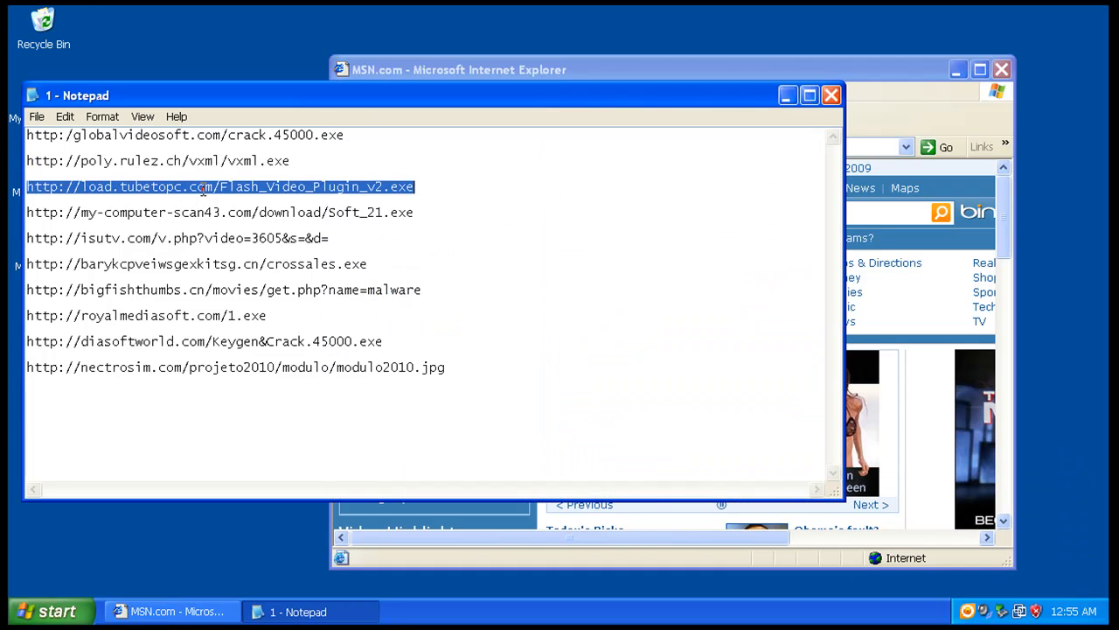
Load the Flash_Video_Plugin_v2.exe URL and decline running the unverified file.
left_click(459, 69)
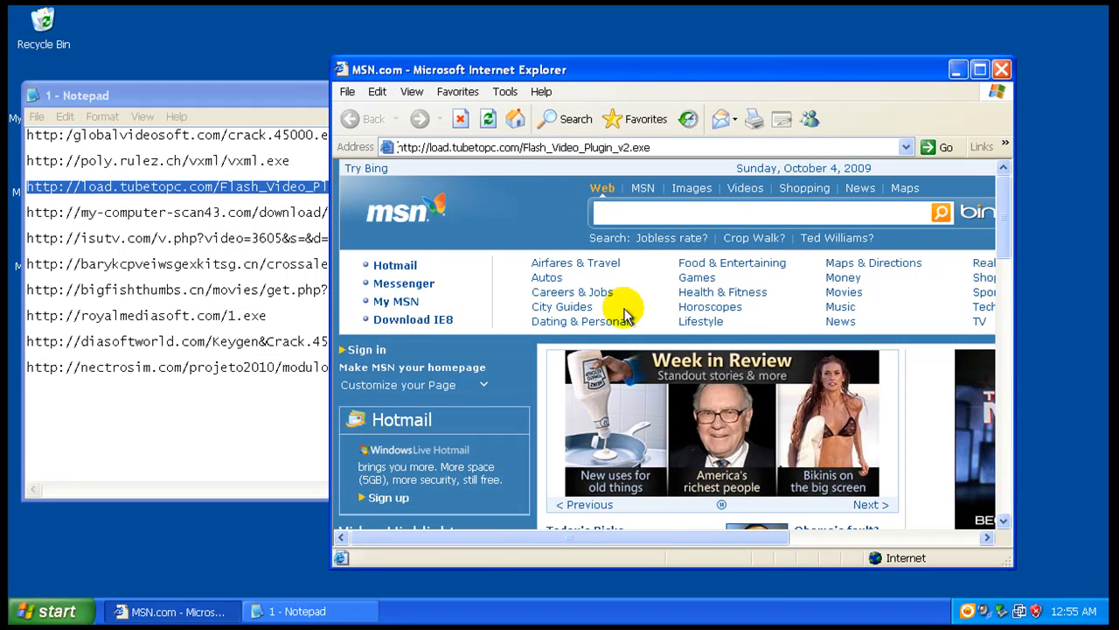
left_click(942, 147)
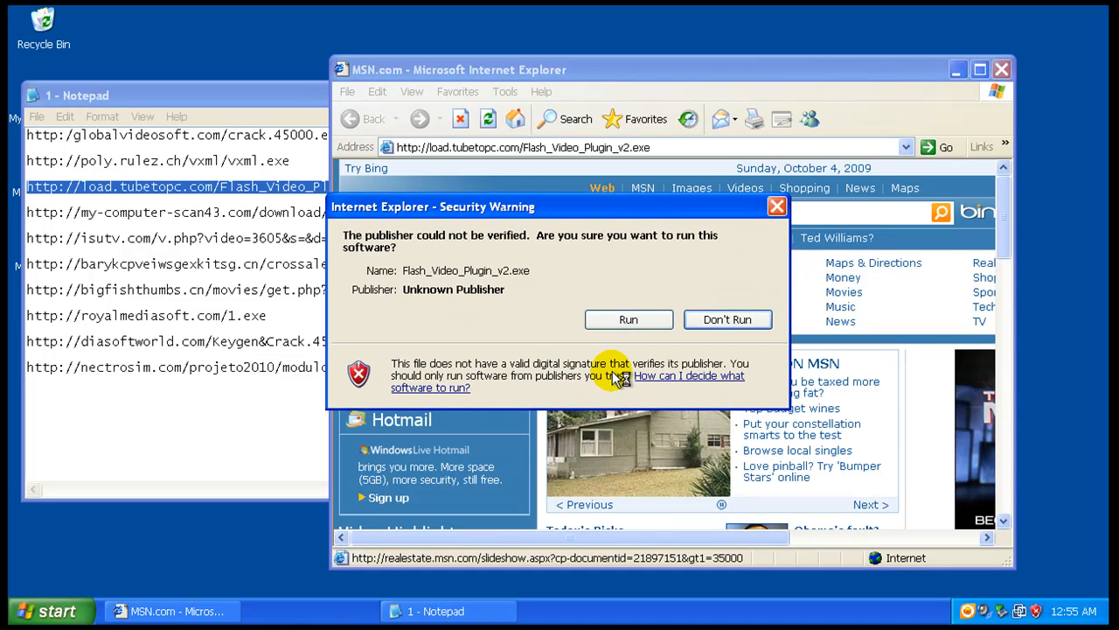
left_click(728, 319)
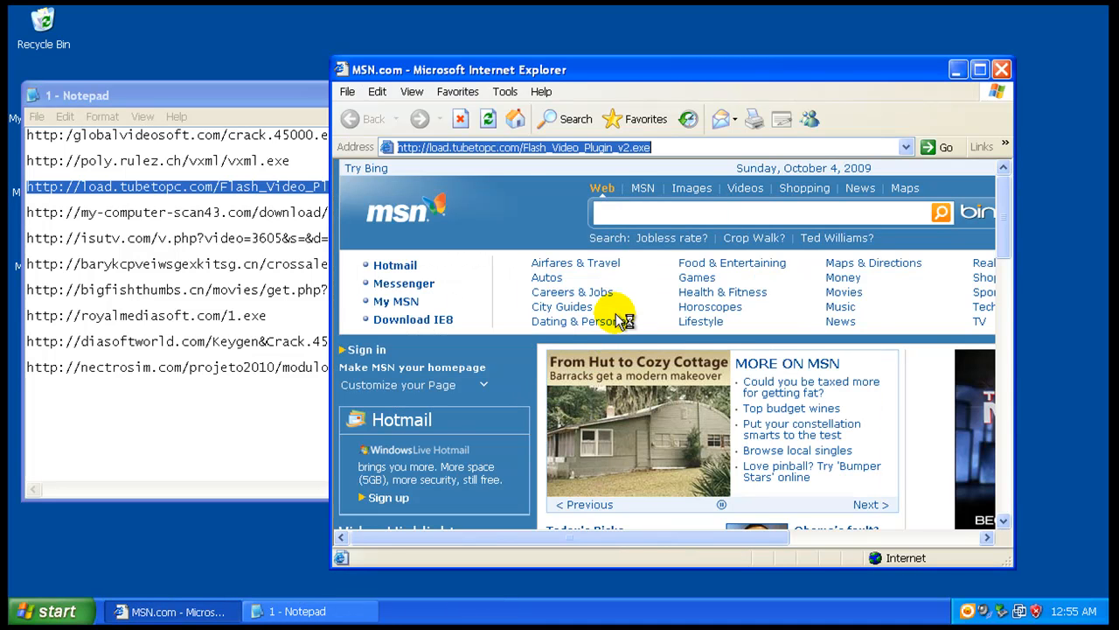
mouse_move(901, 322)
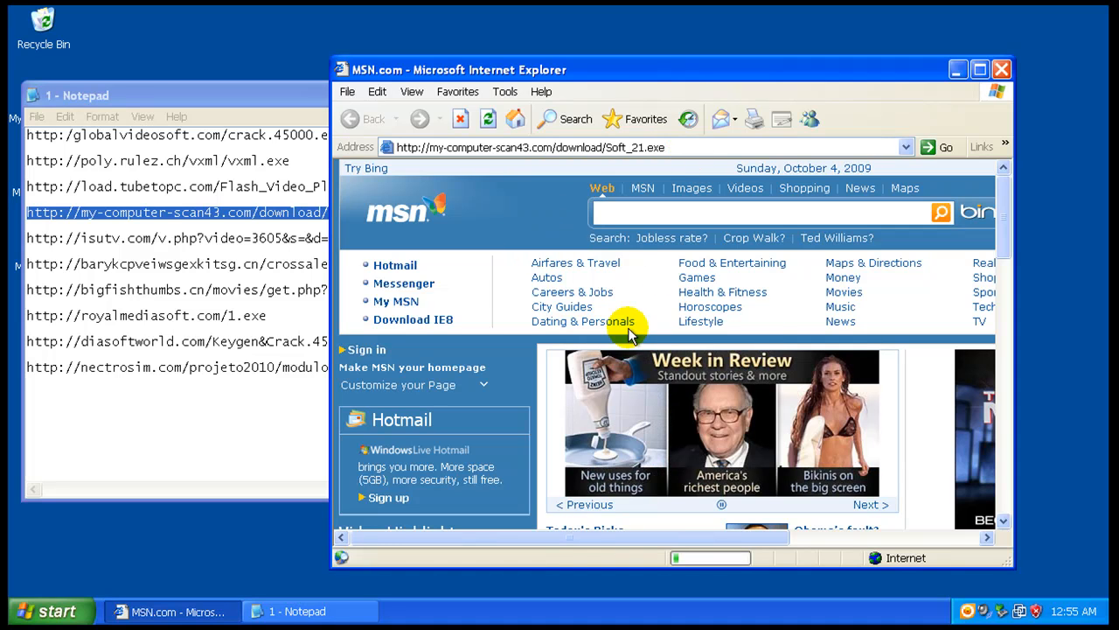
mouse_move(647, 263)
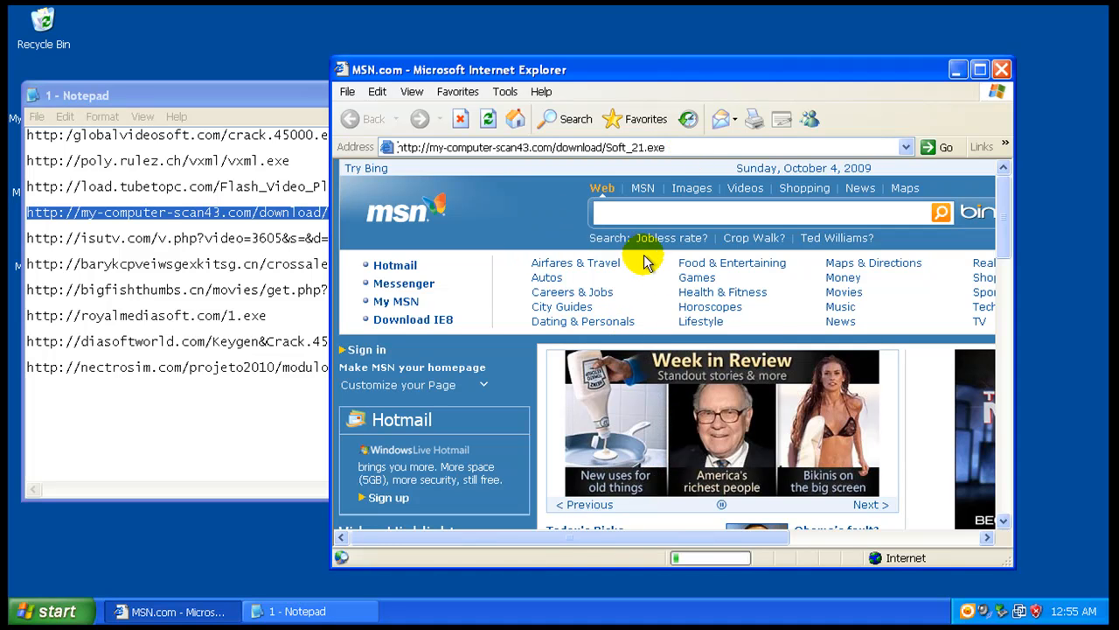